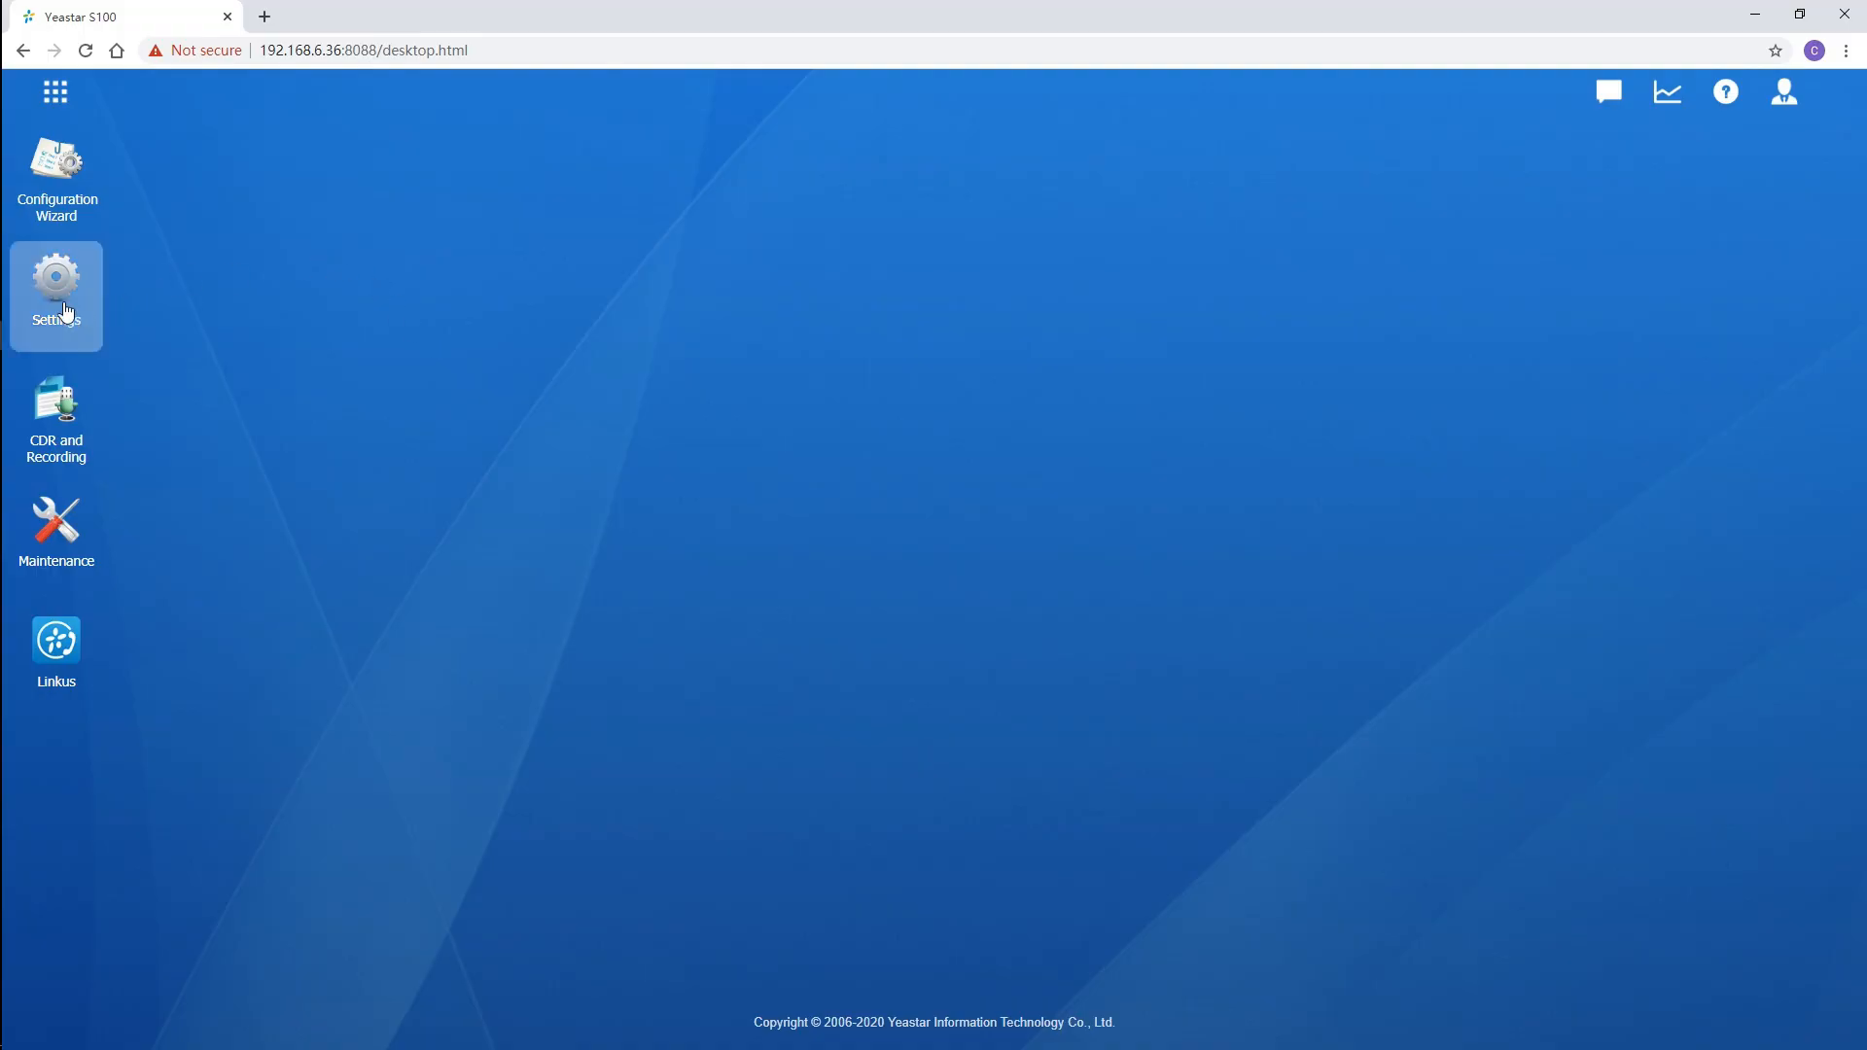
Step: Open the PBX Settings and start editing extension 1000
double_click(55, 282)
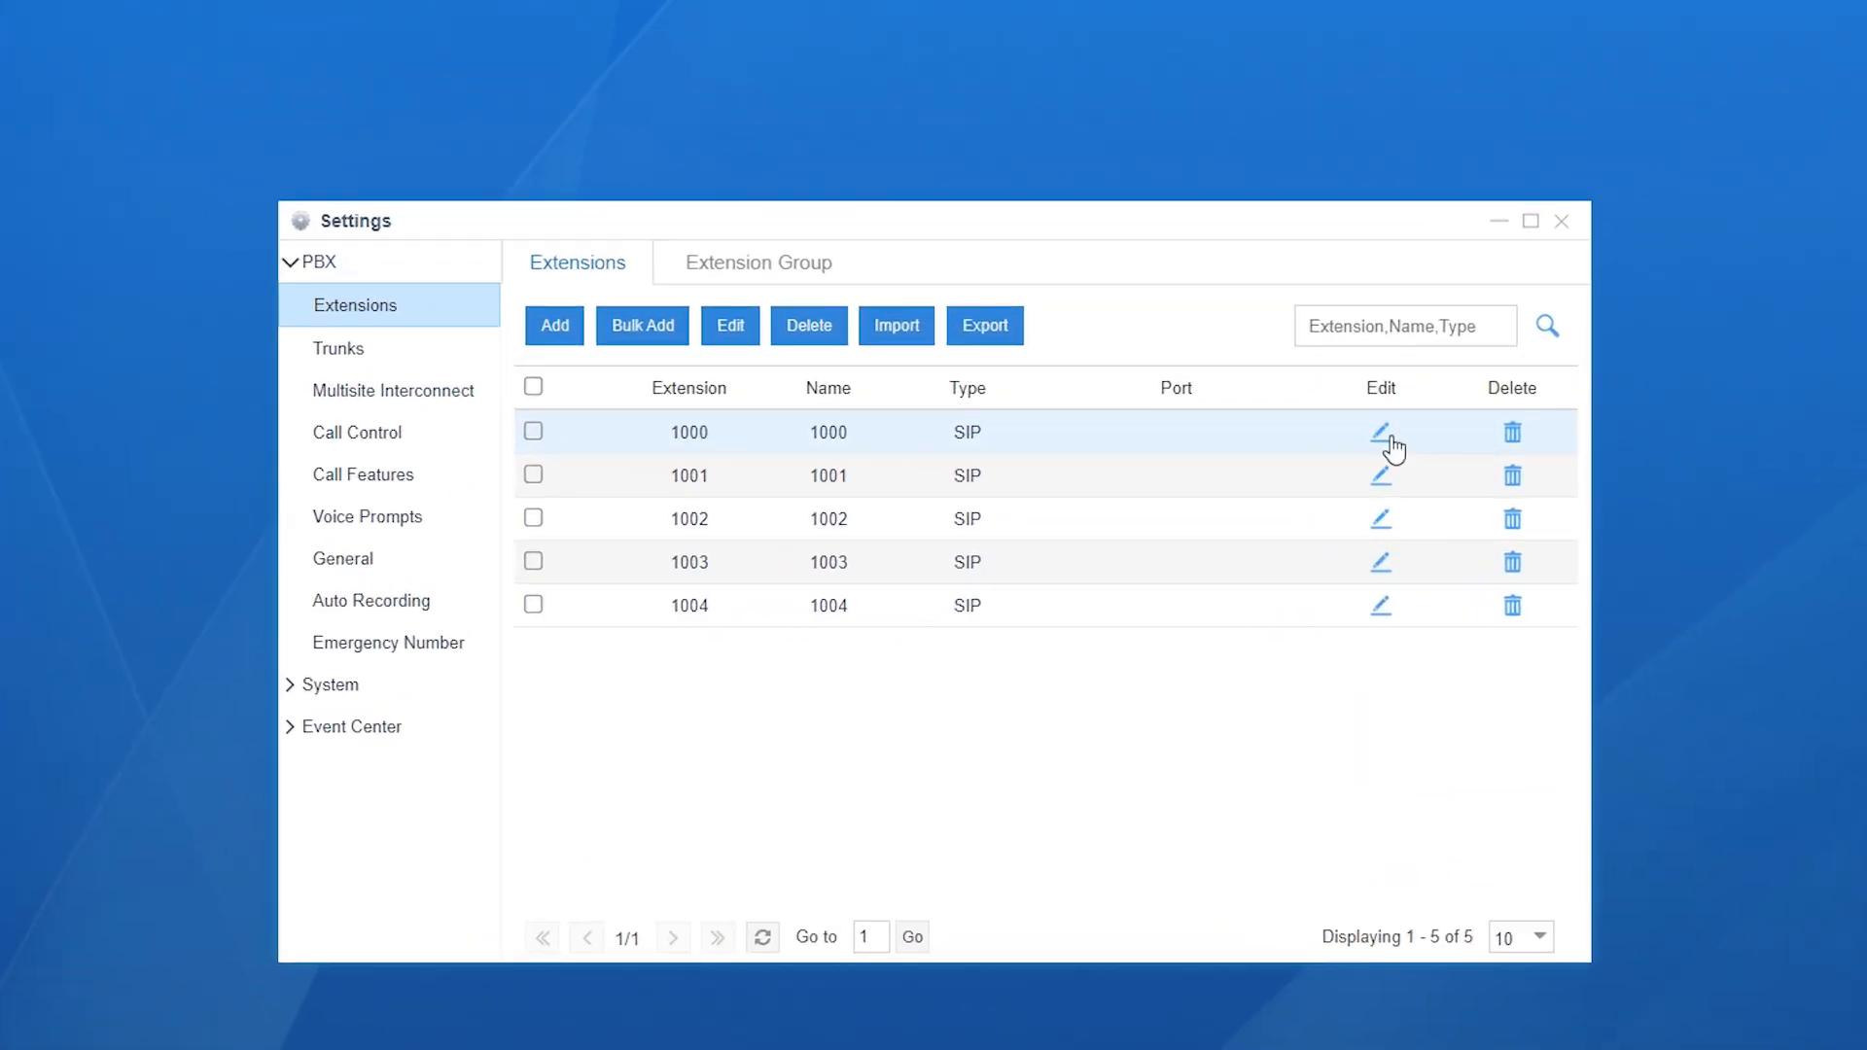
left_click(553, 325)
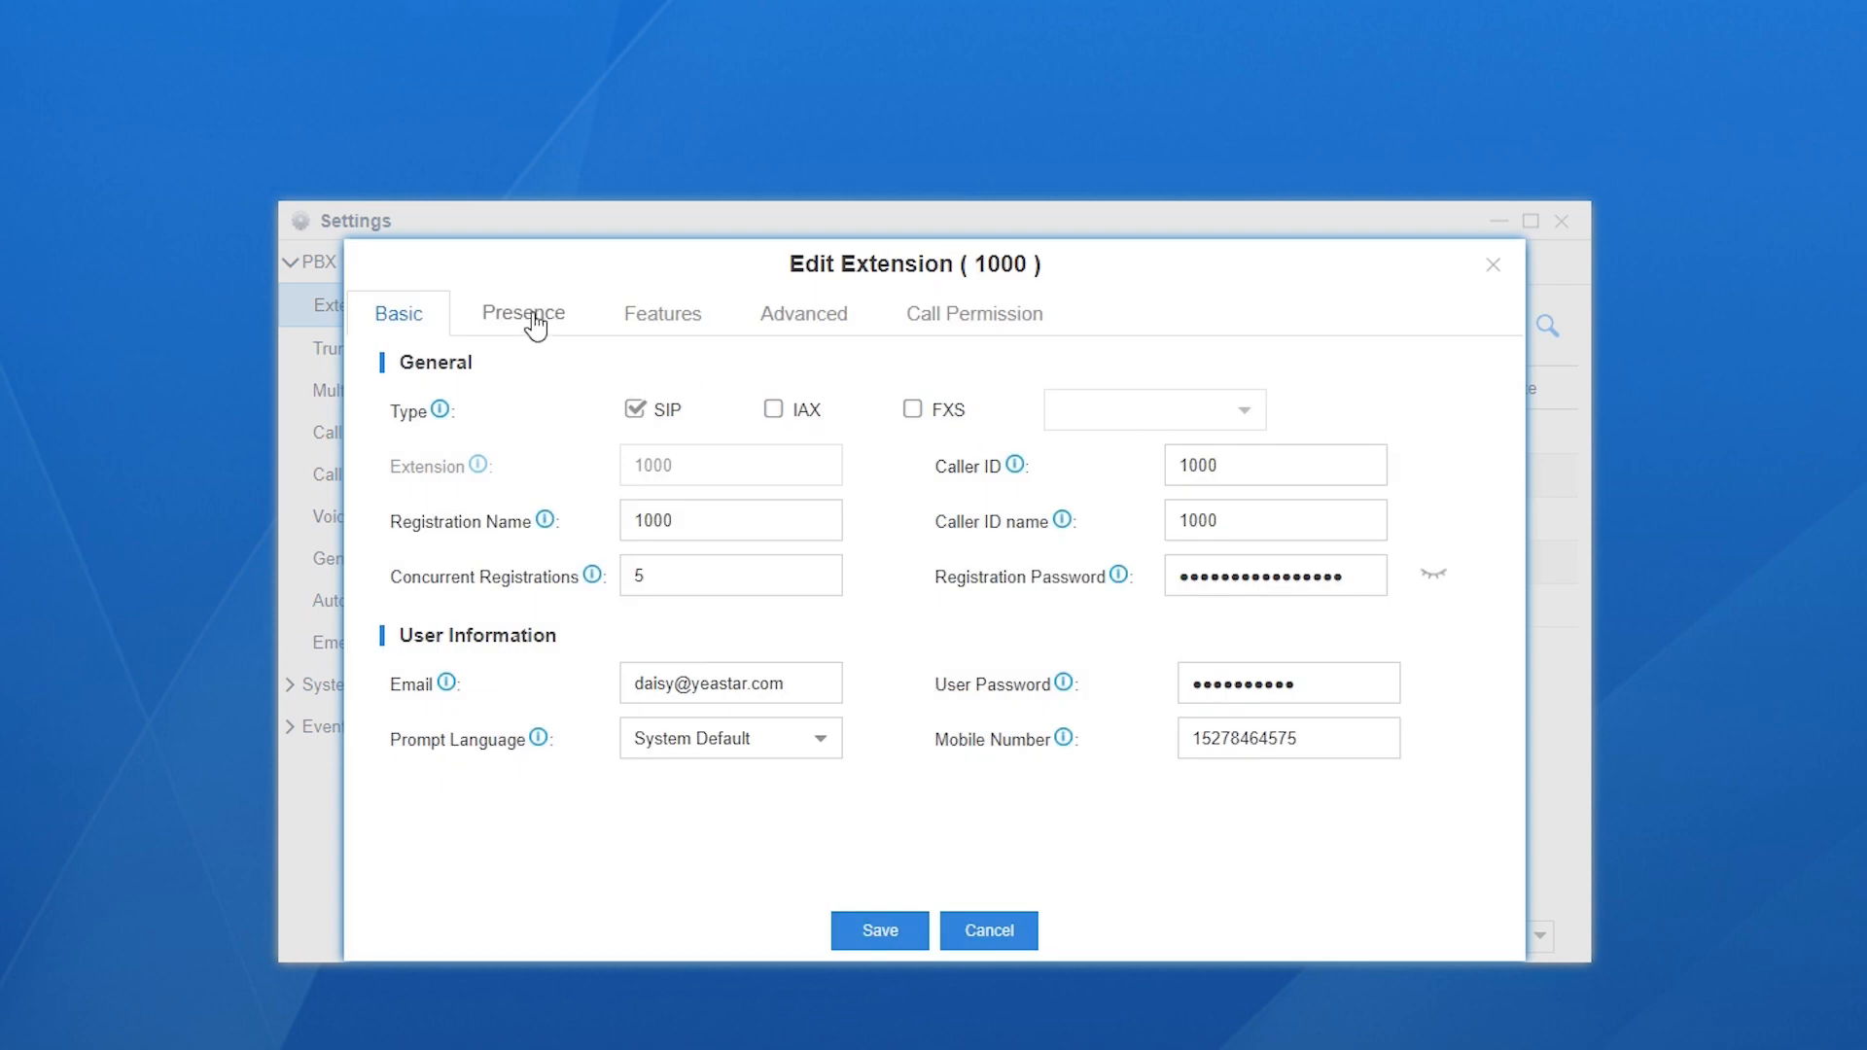
Step: Show the Presence tab with extension 1000's call forwarding options
left_click(521, 313)
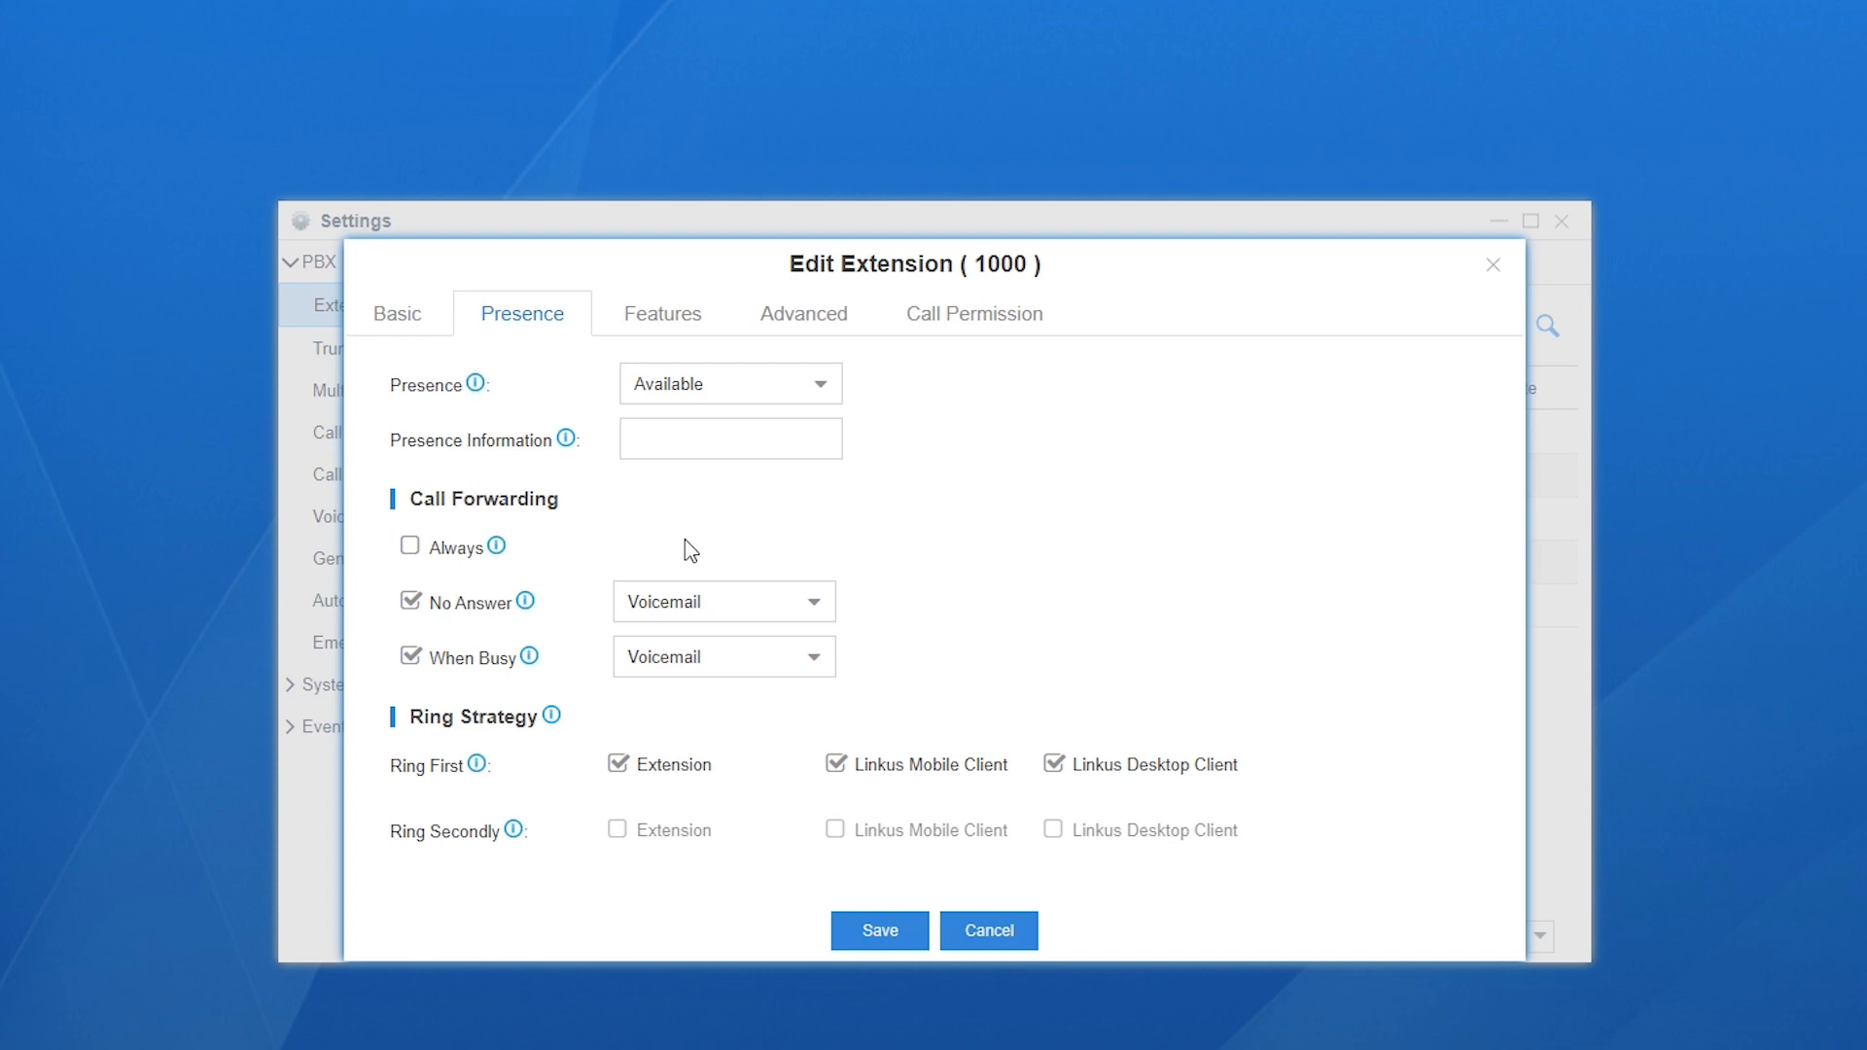
mouse_move(532, 561)
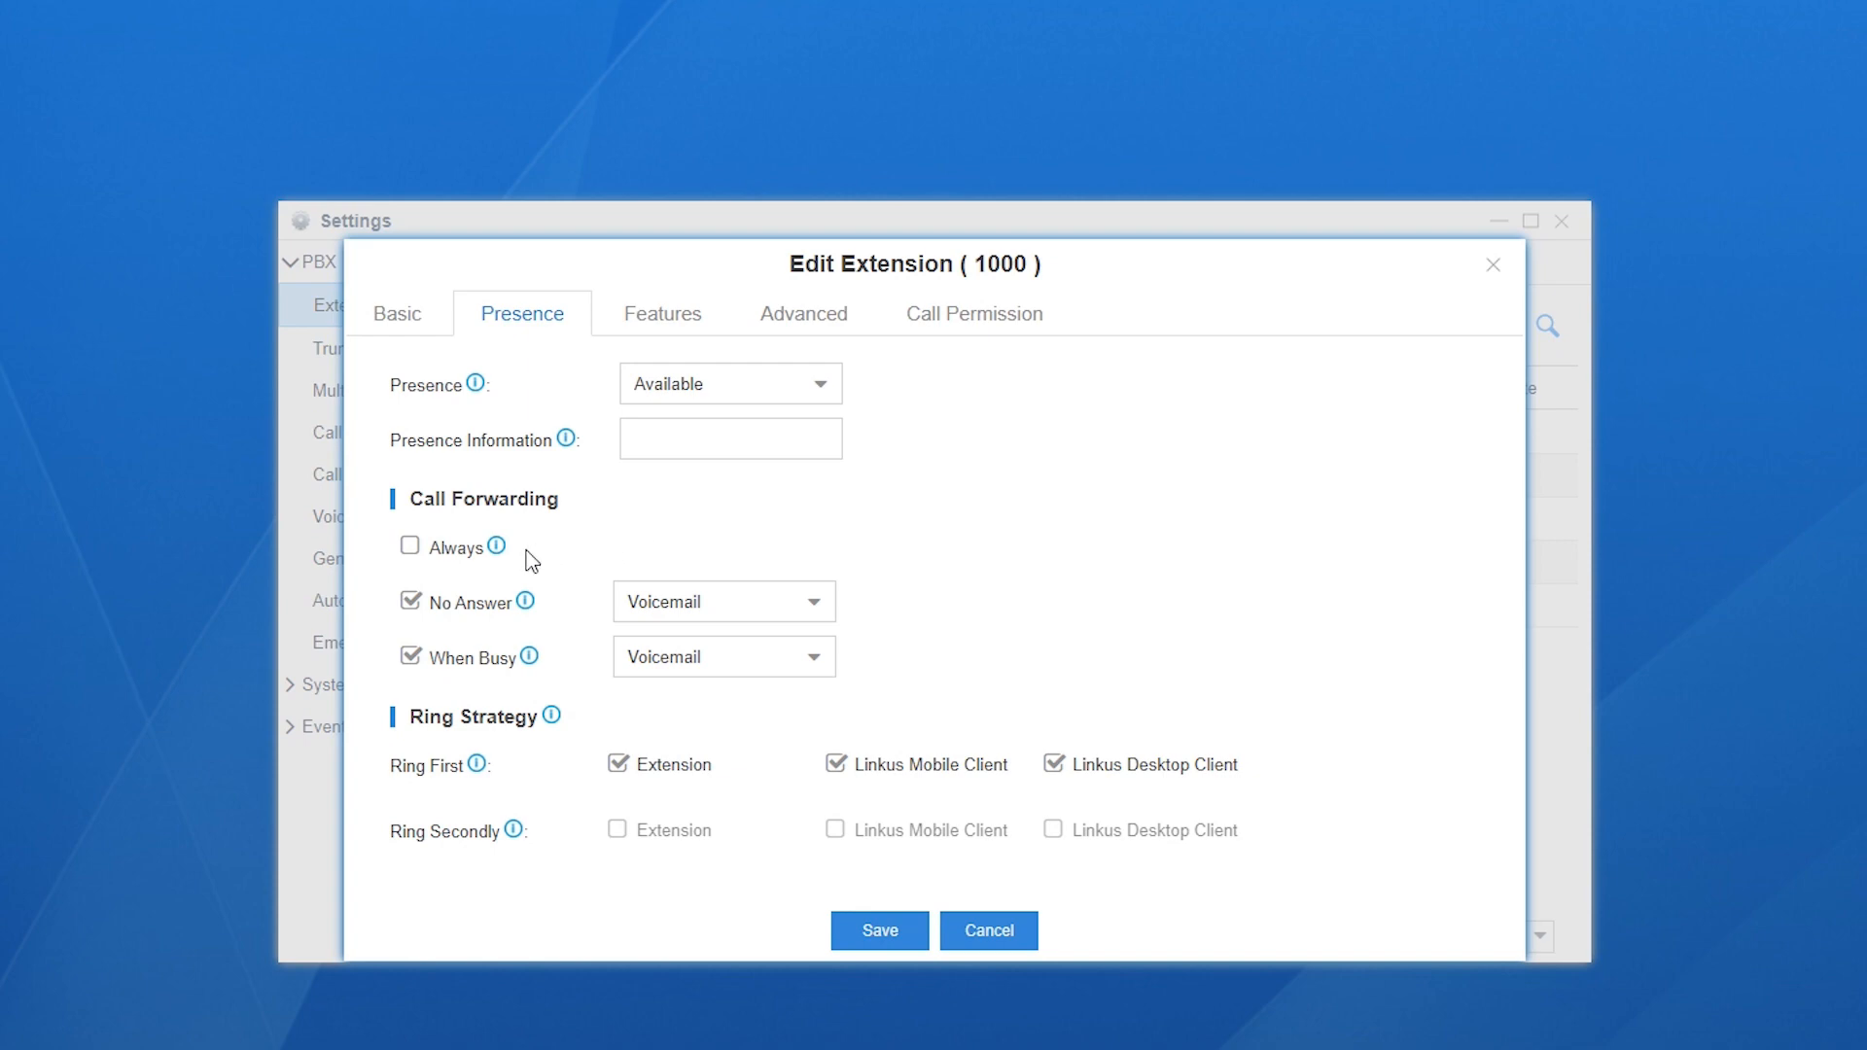
mouse_move(562, 662)
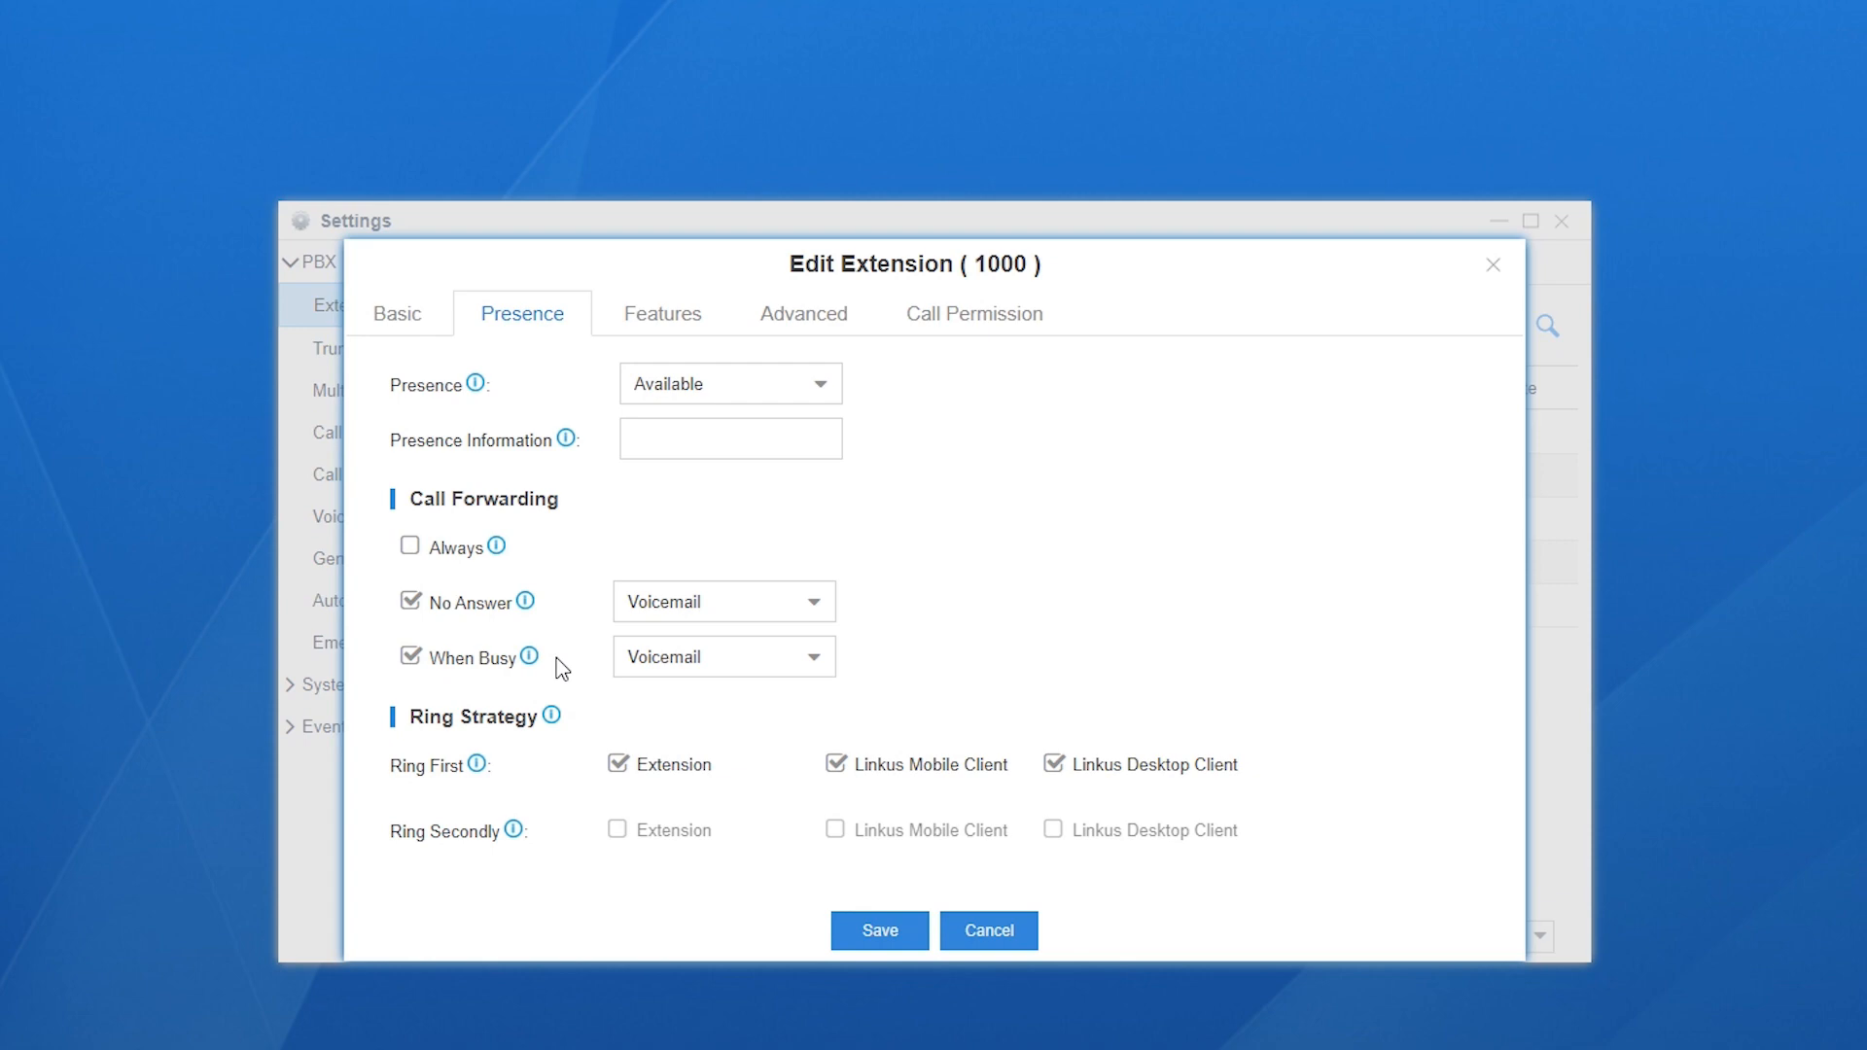
mouse_move(526, 574)
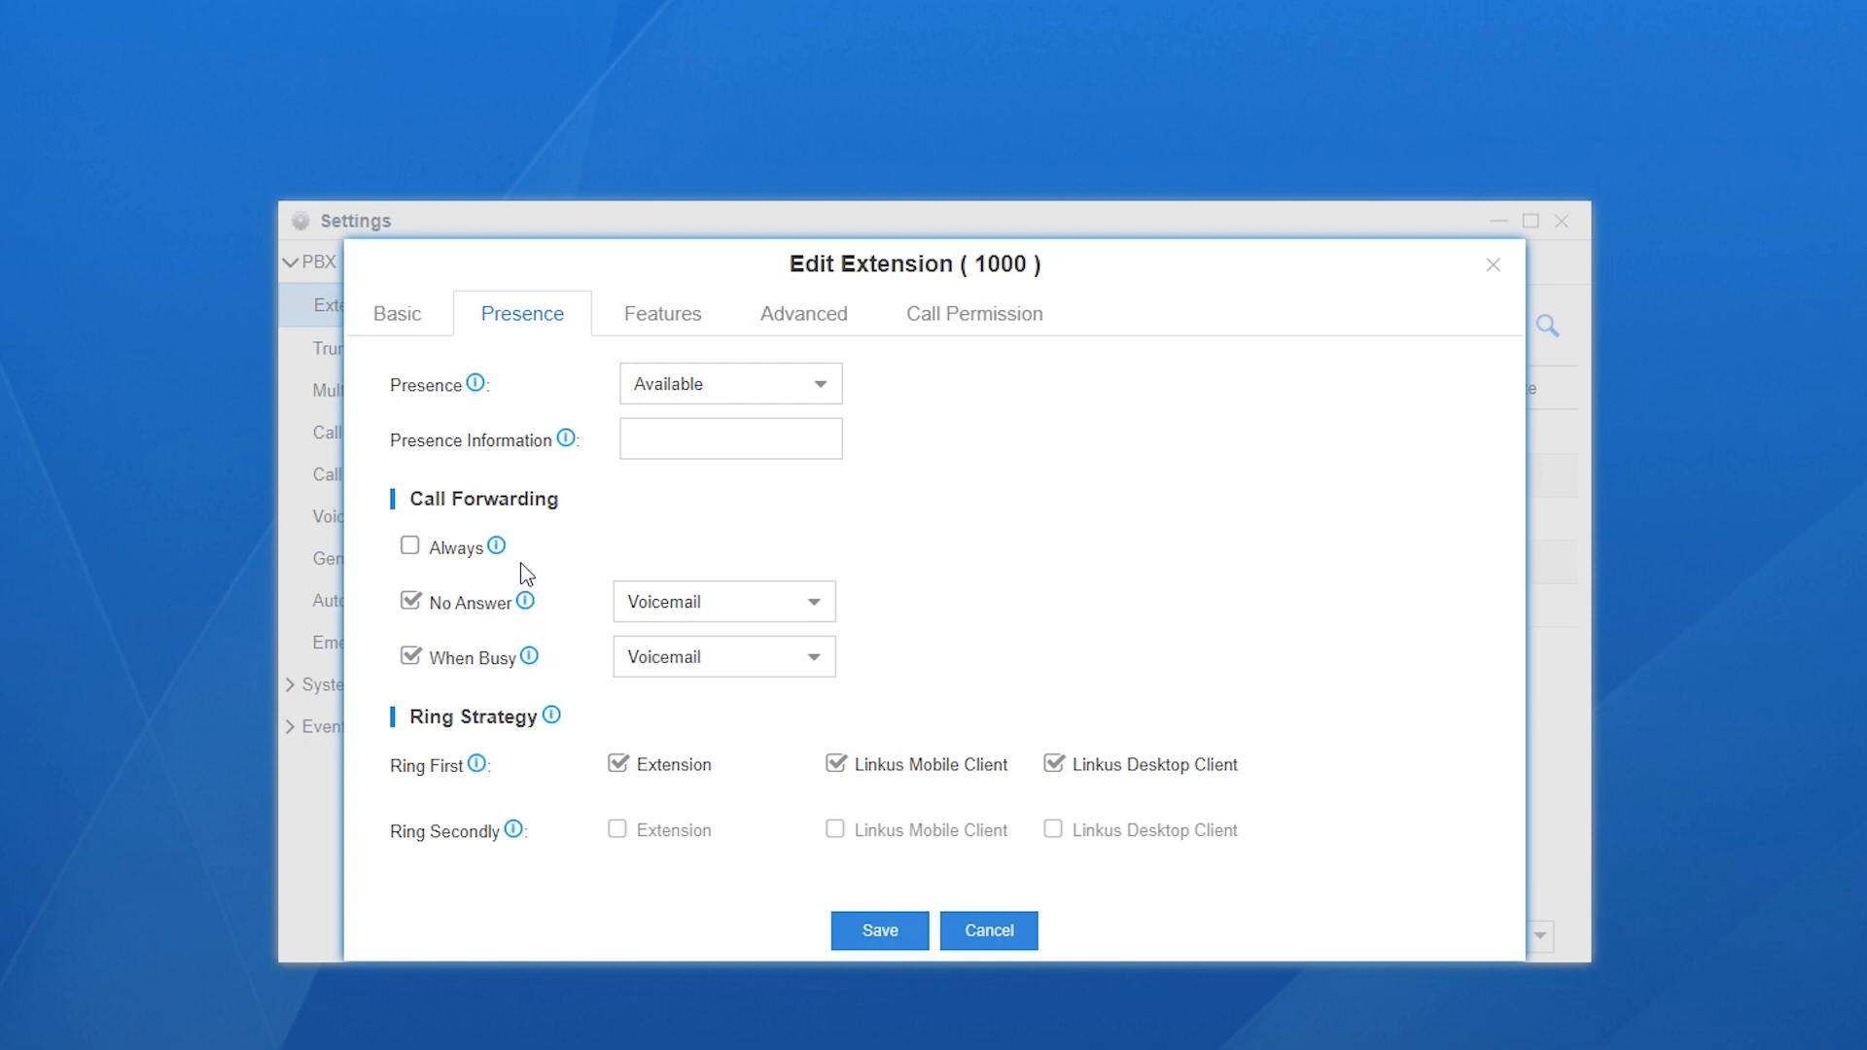
mouse_move(499, 547)
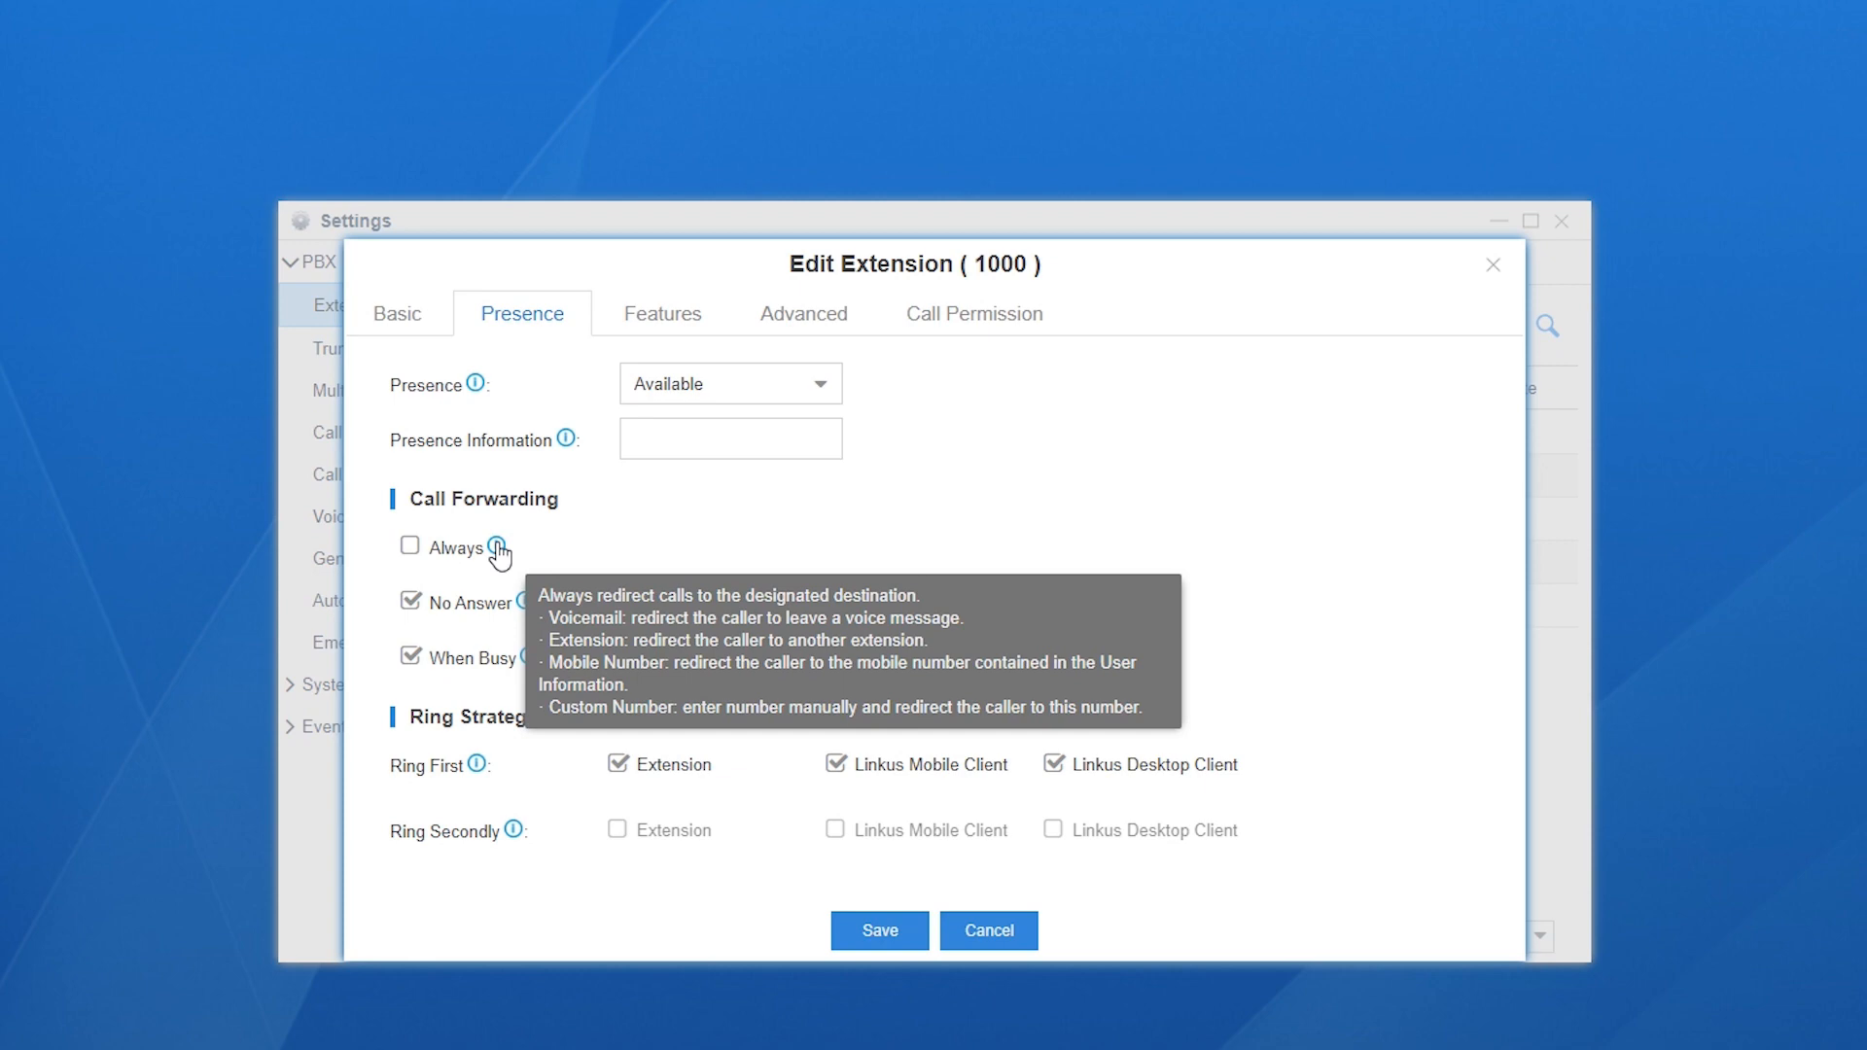
mouse_move(521, 607)
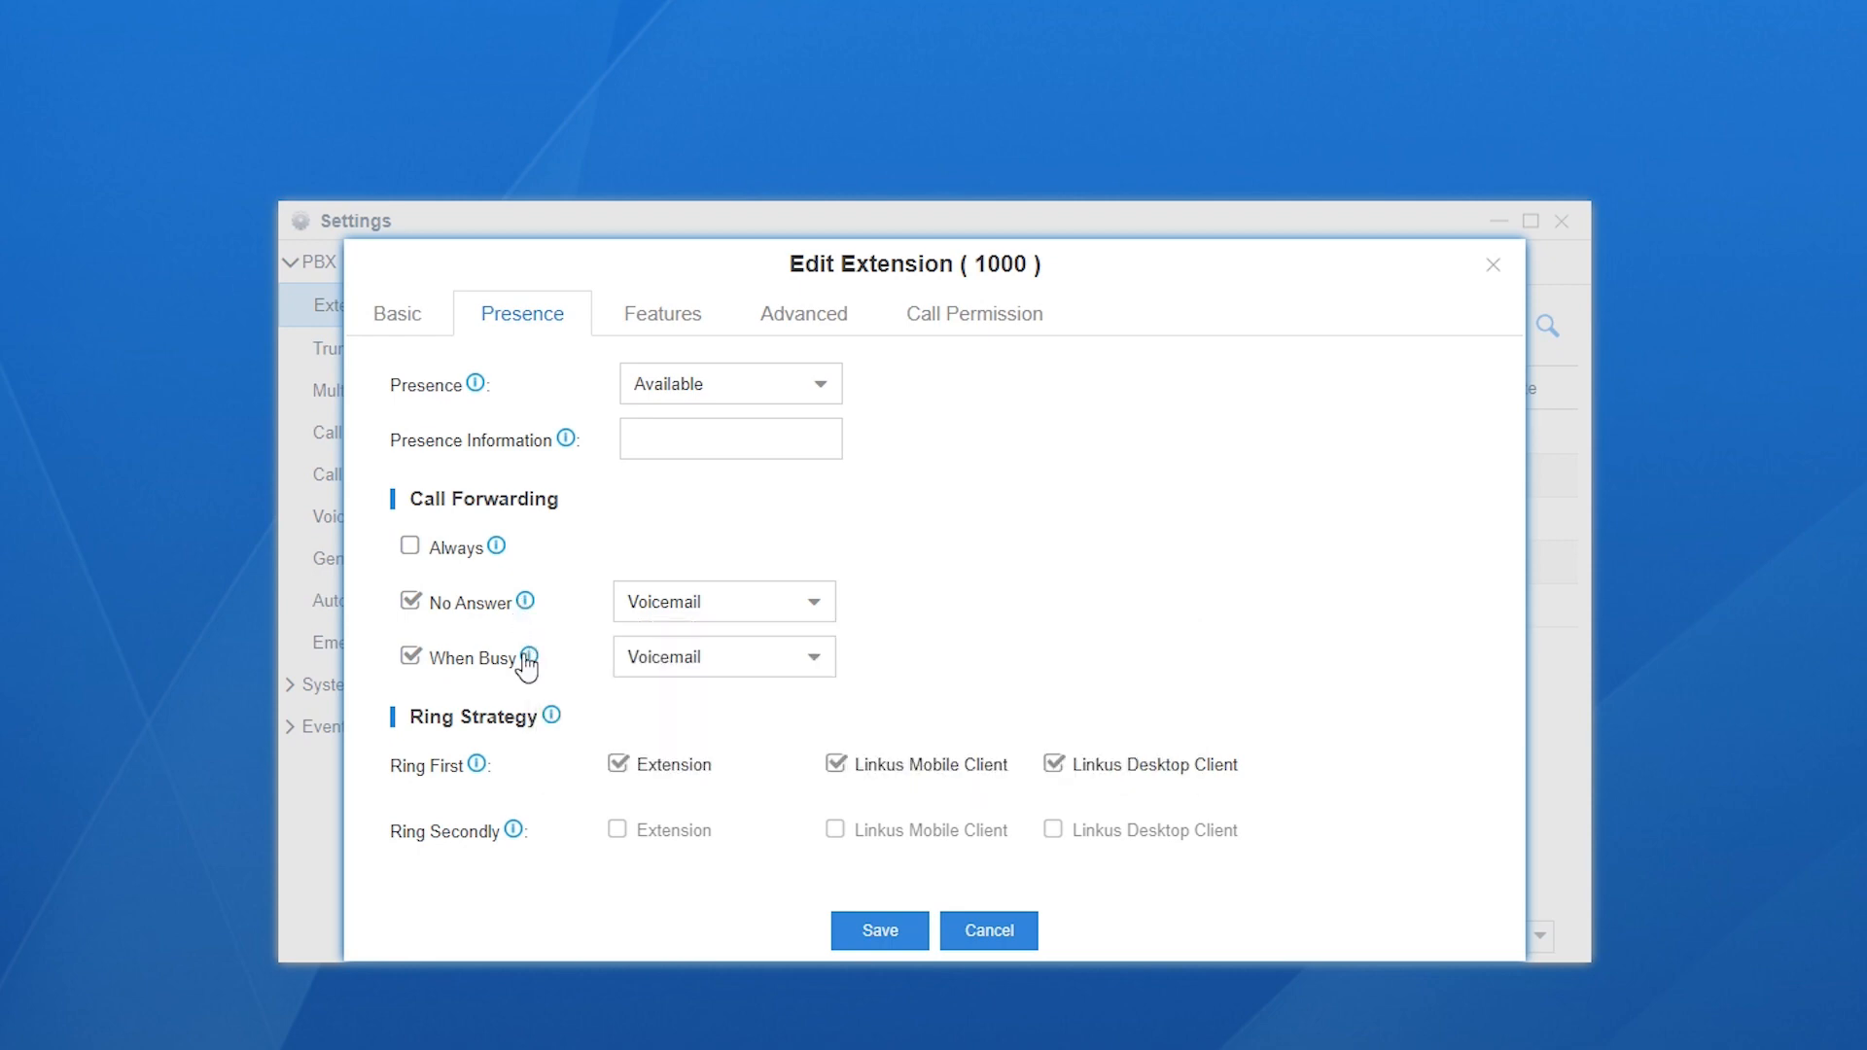
mouse_move(531, 657)
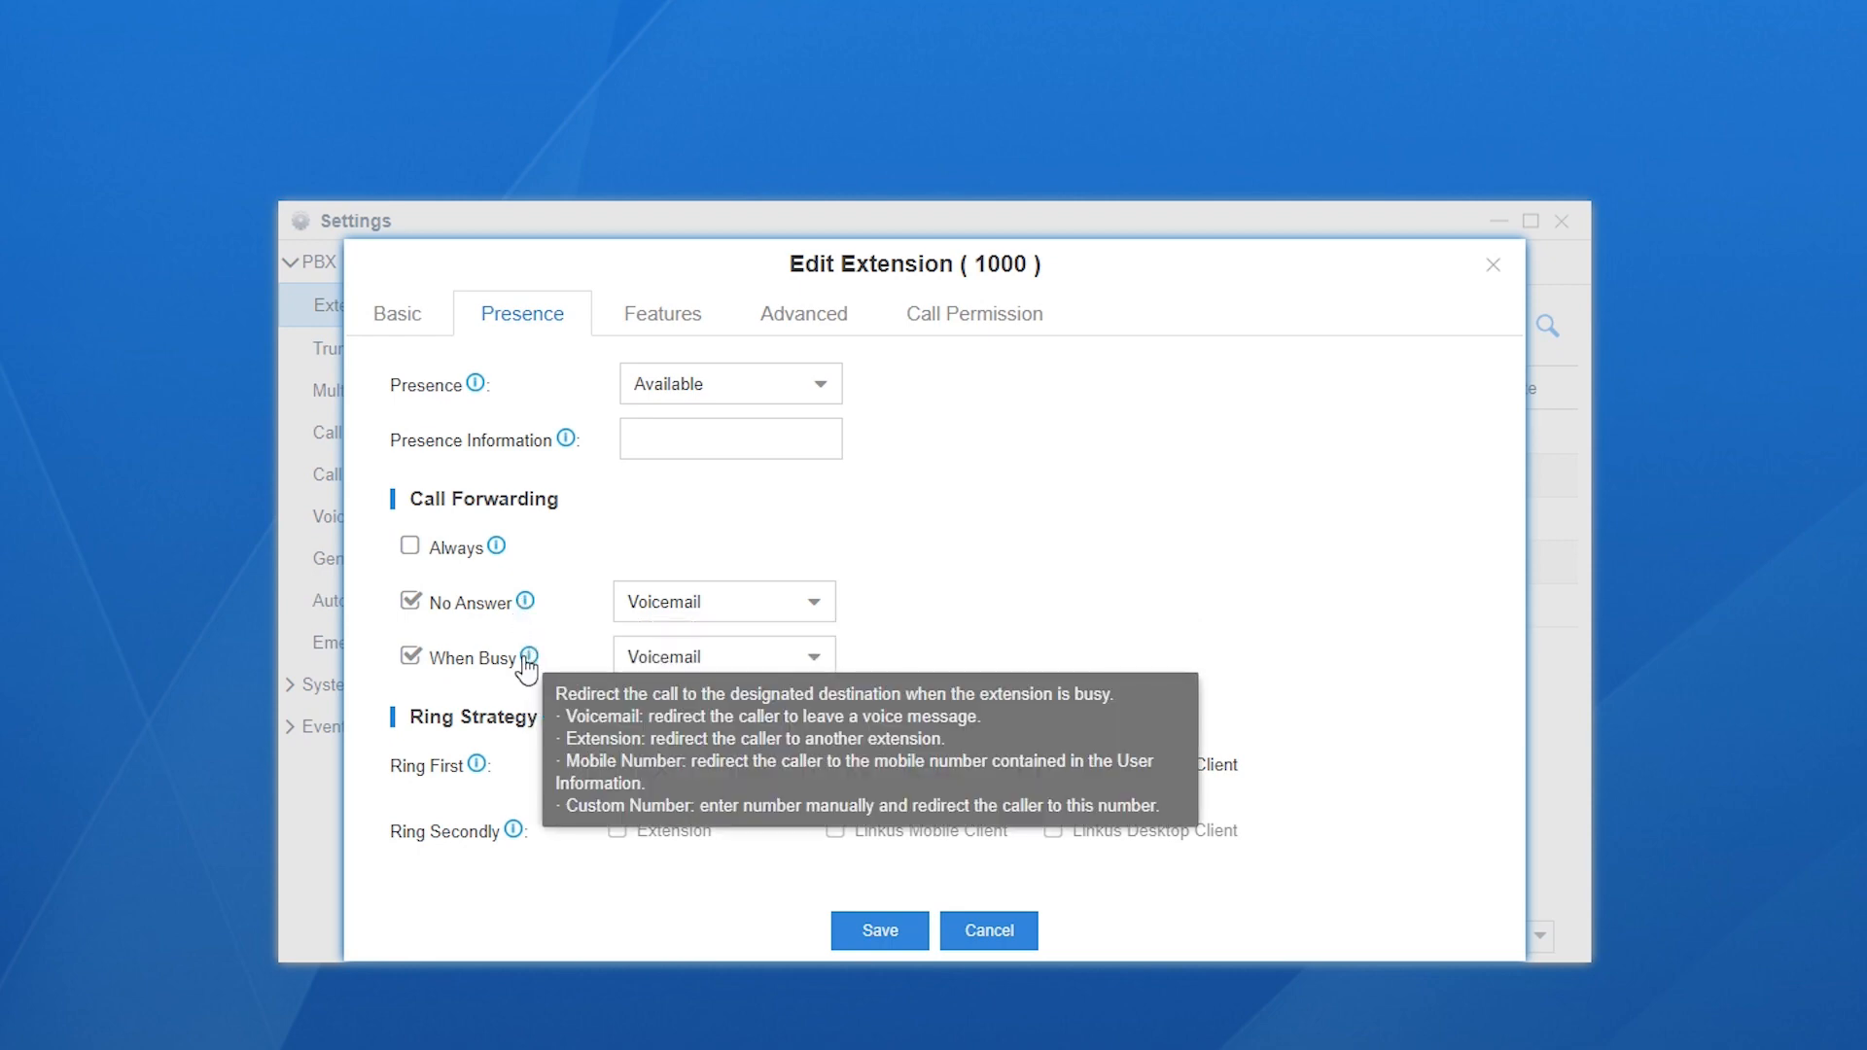
mouse_move(818, 618)
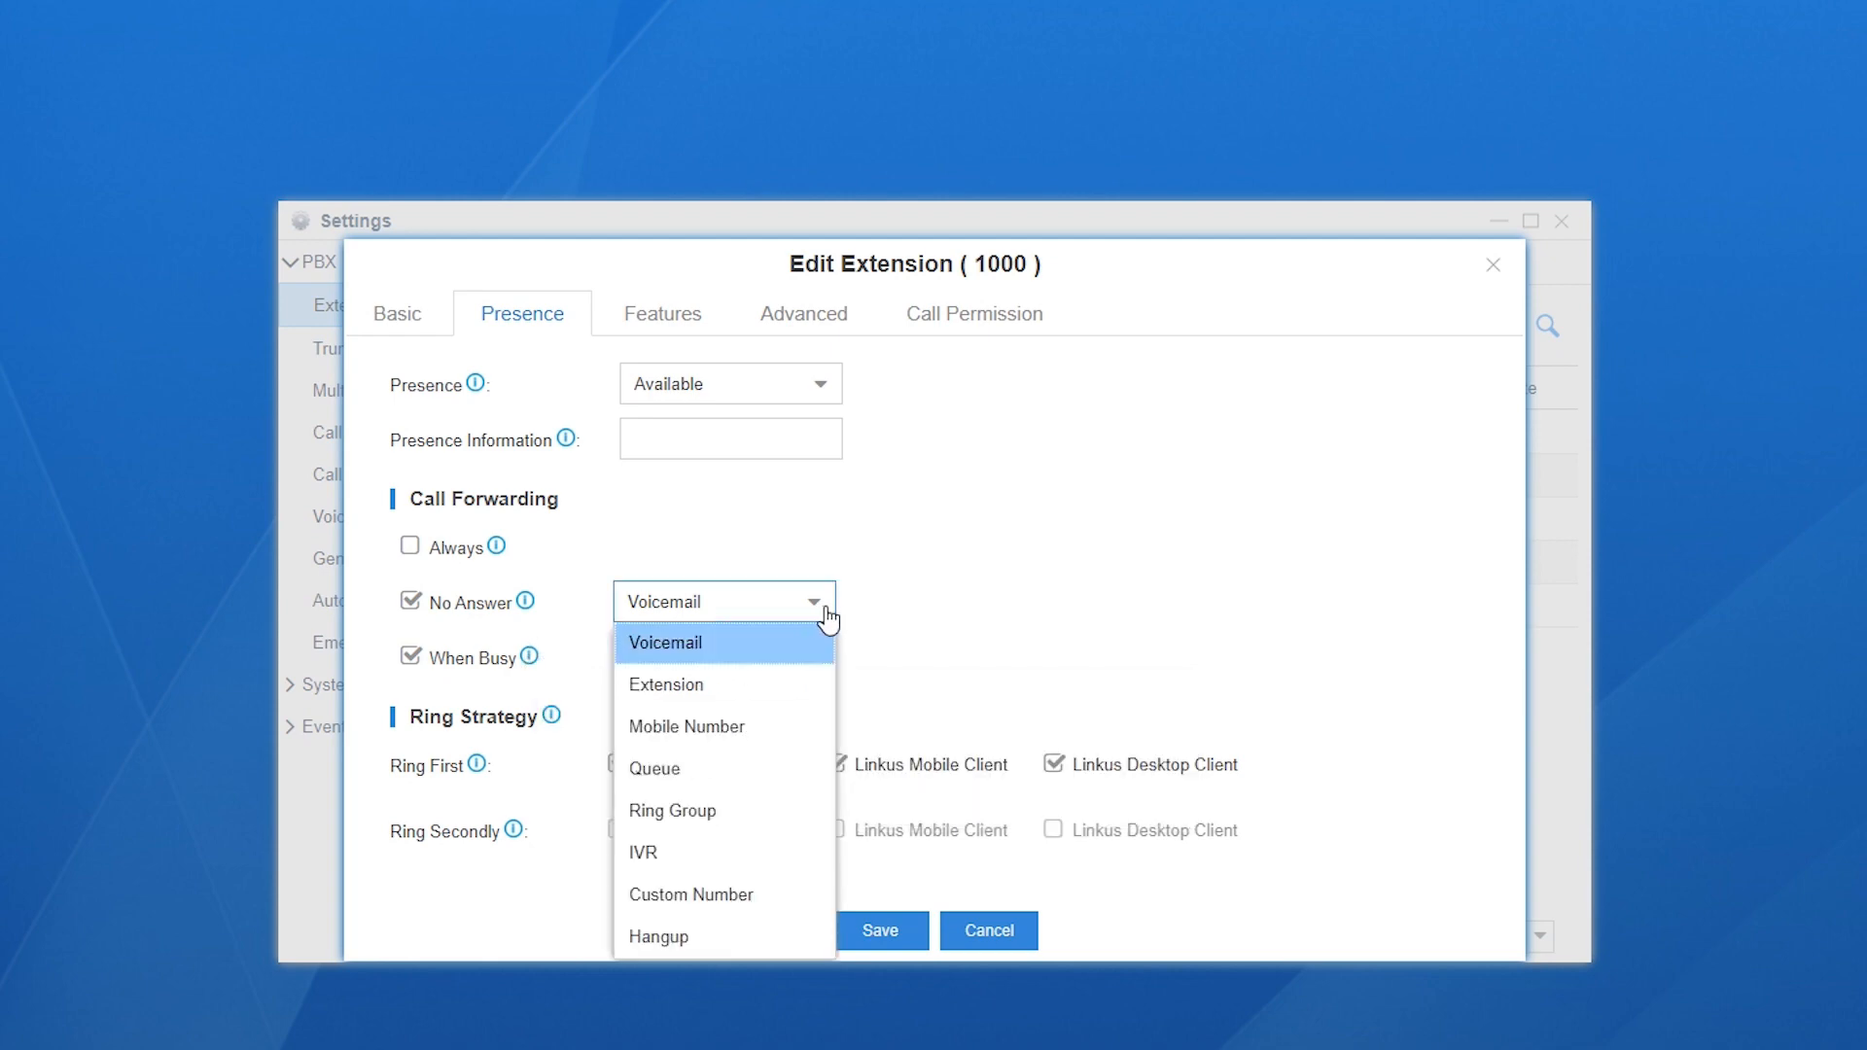
mouse_move(839, 619)
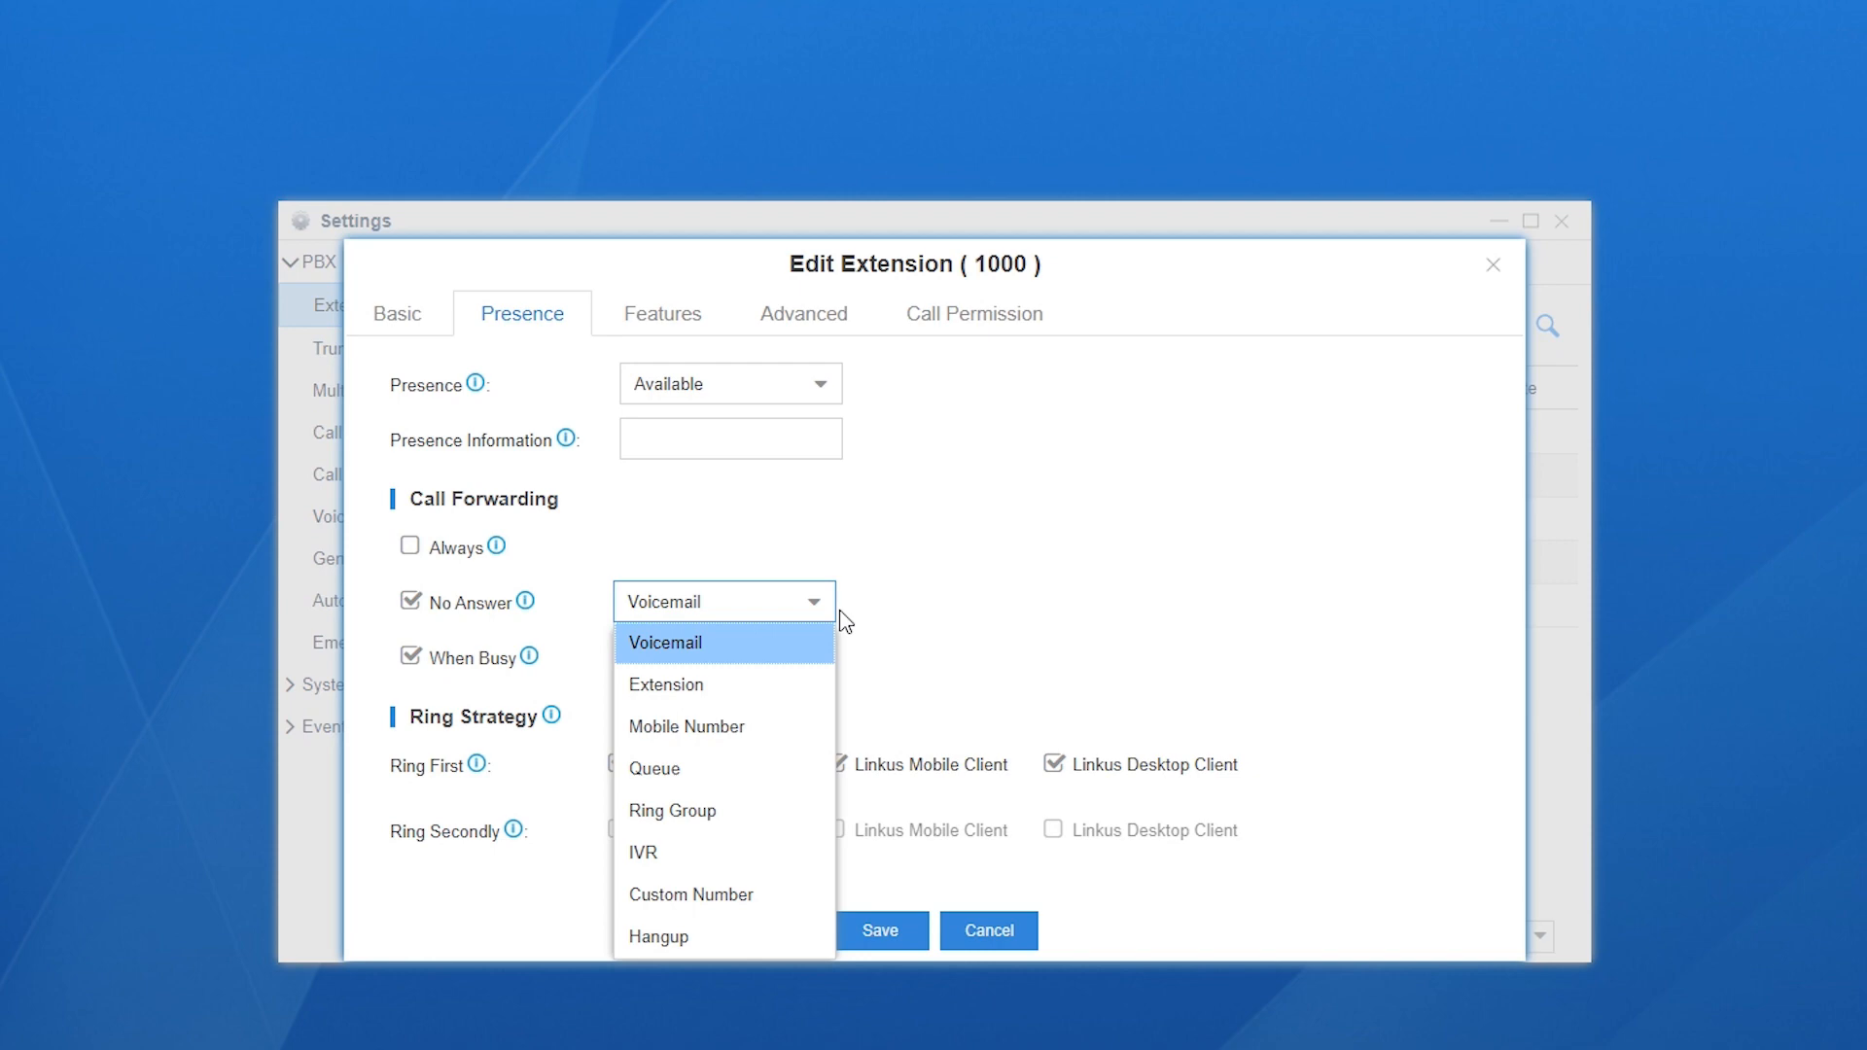
left_click(664, 642)
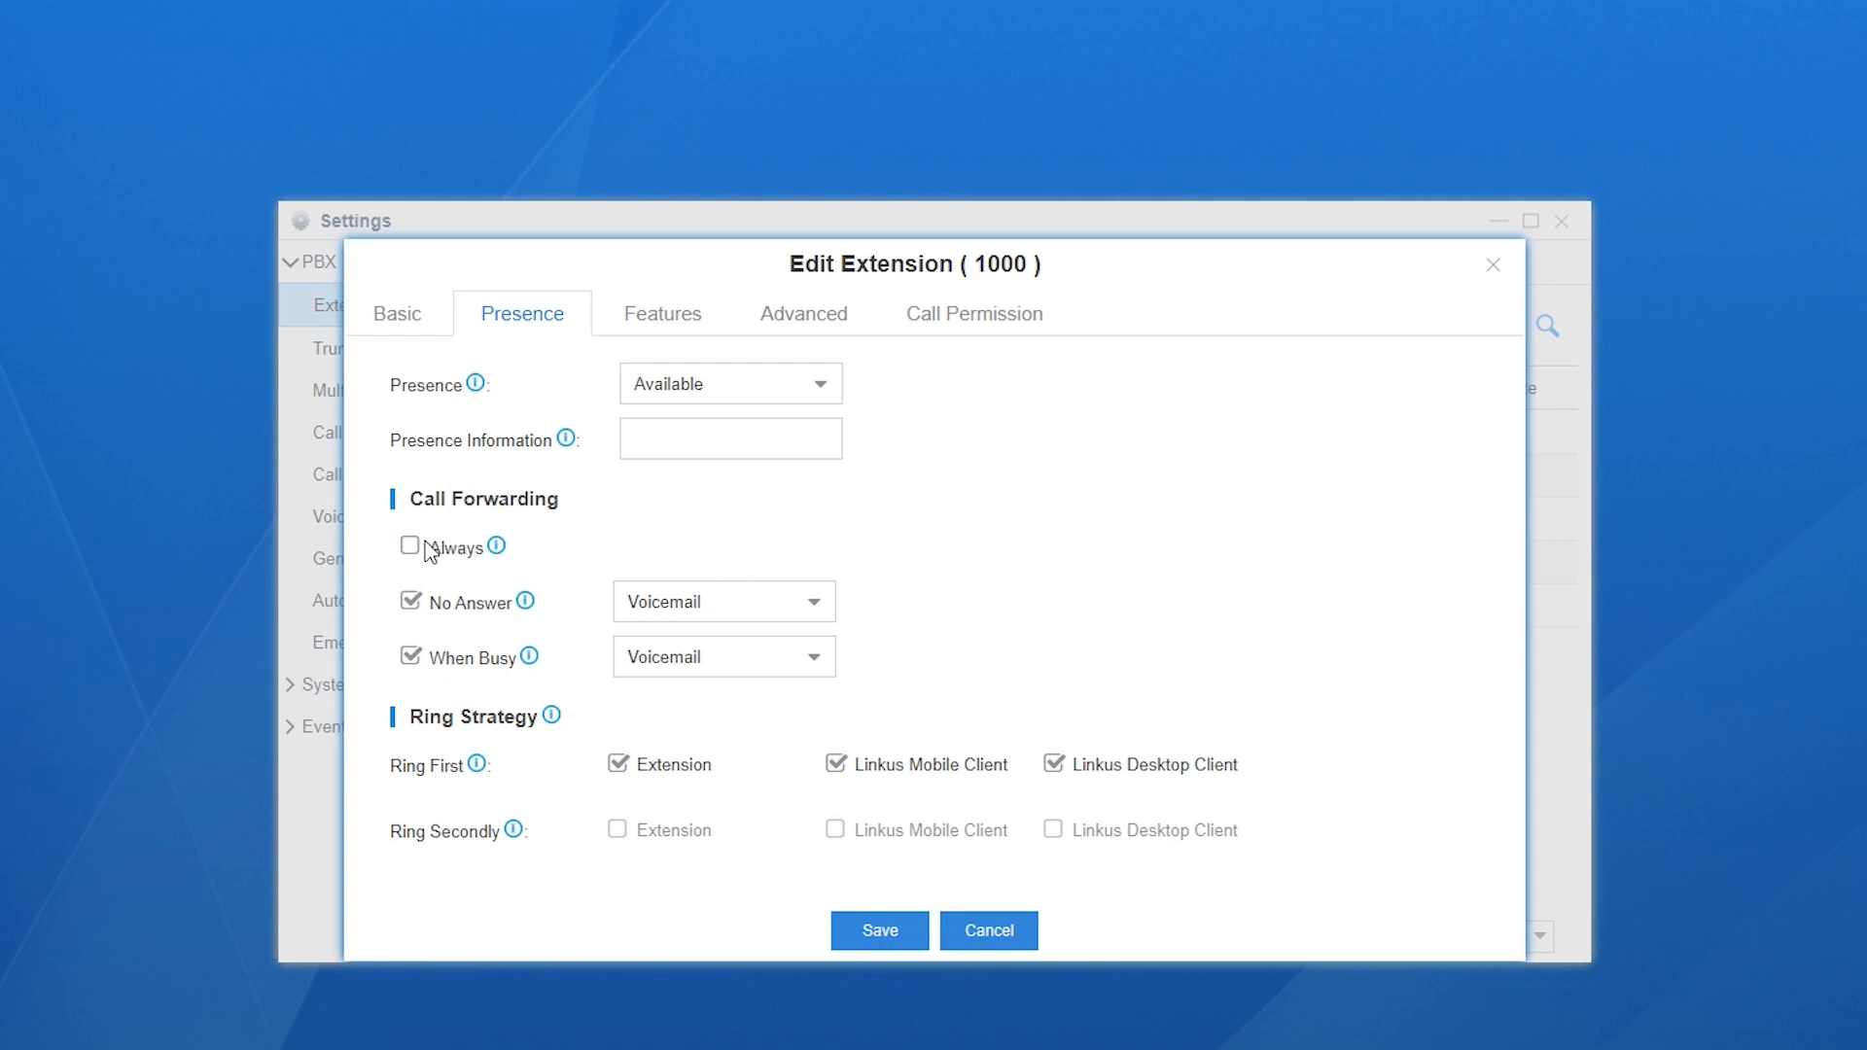
Step: Enable Always forwarding to Mobile Number, checking the stored number on the Basic tab
left_click(409, 546)
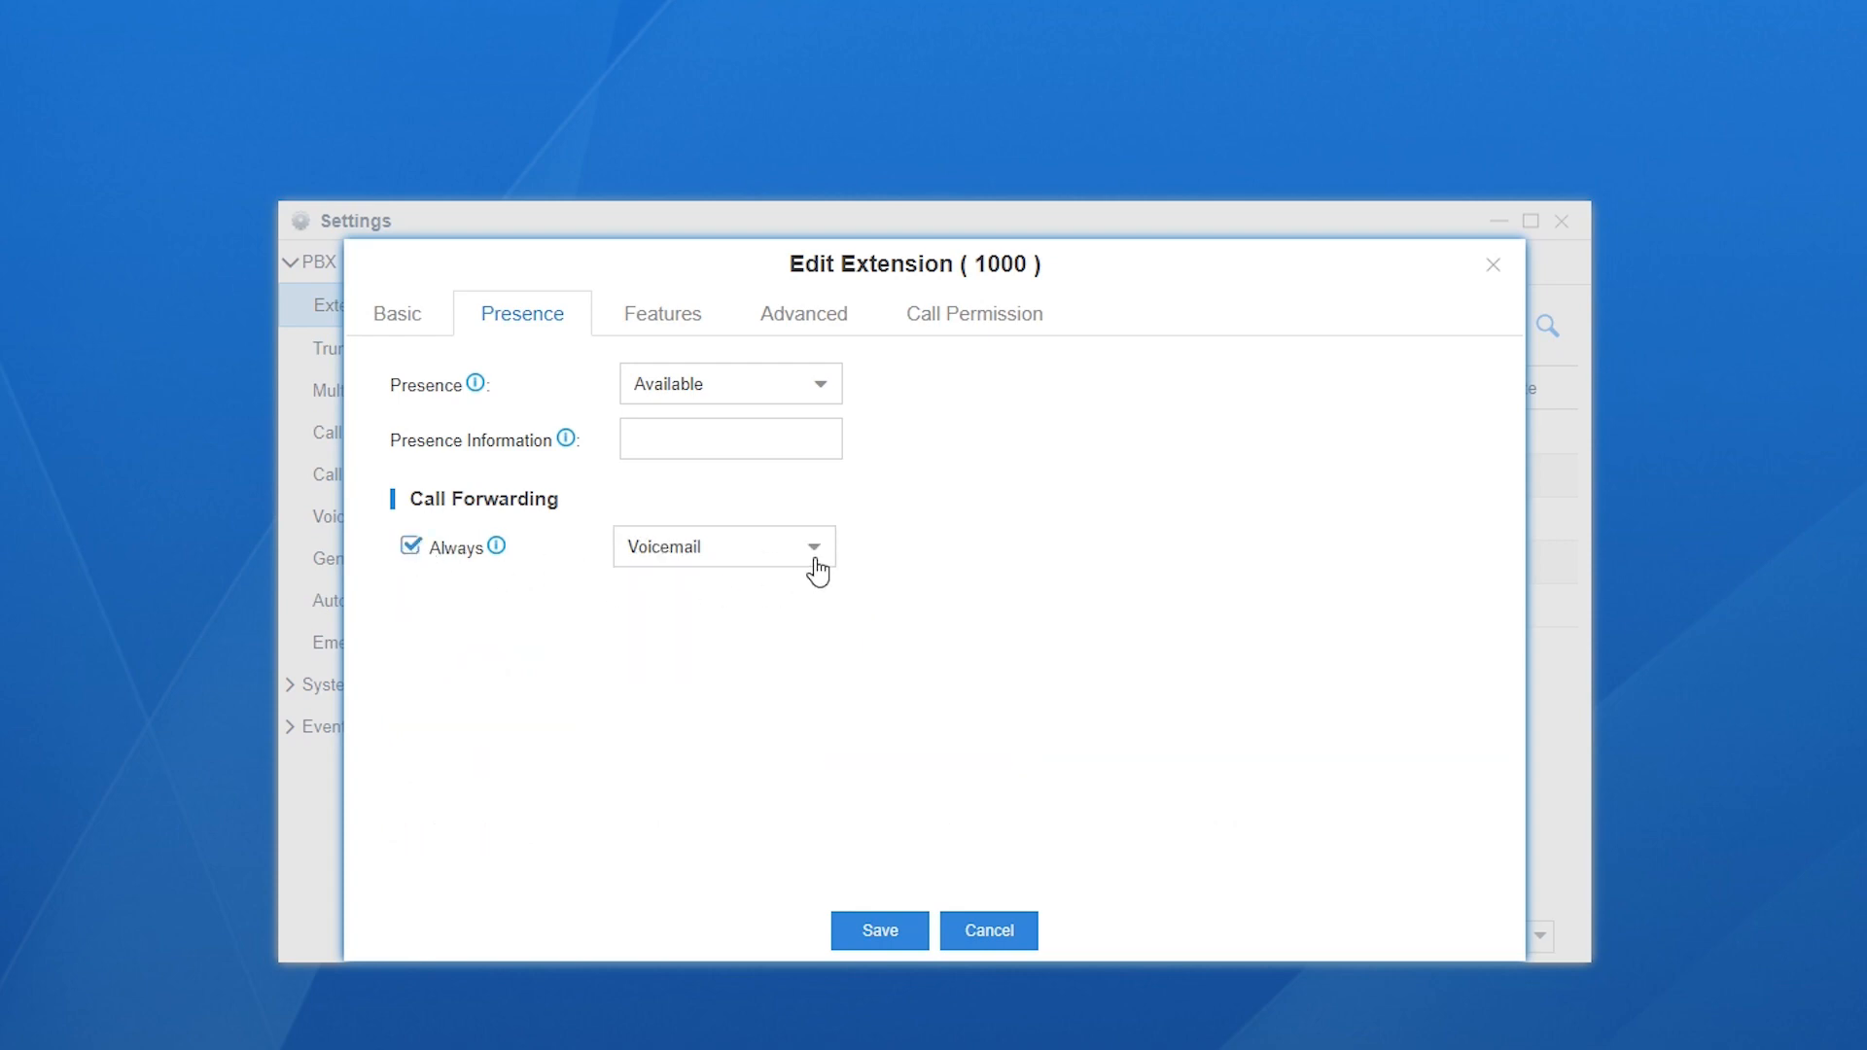
left_click(723, 547)
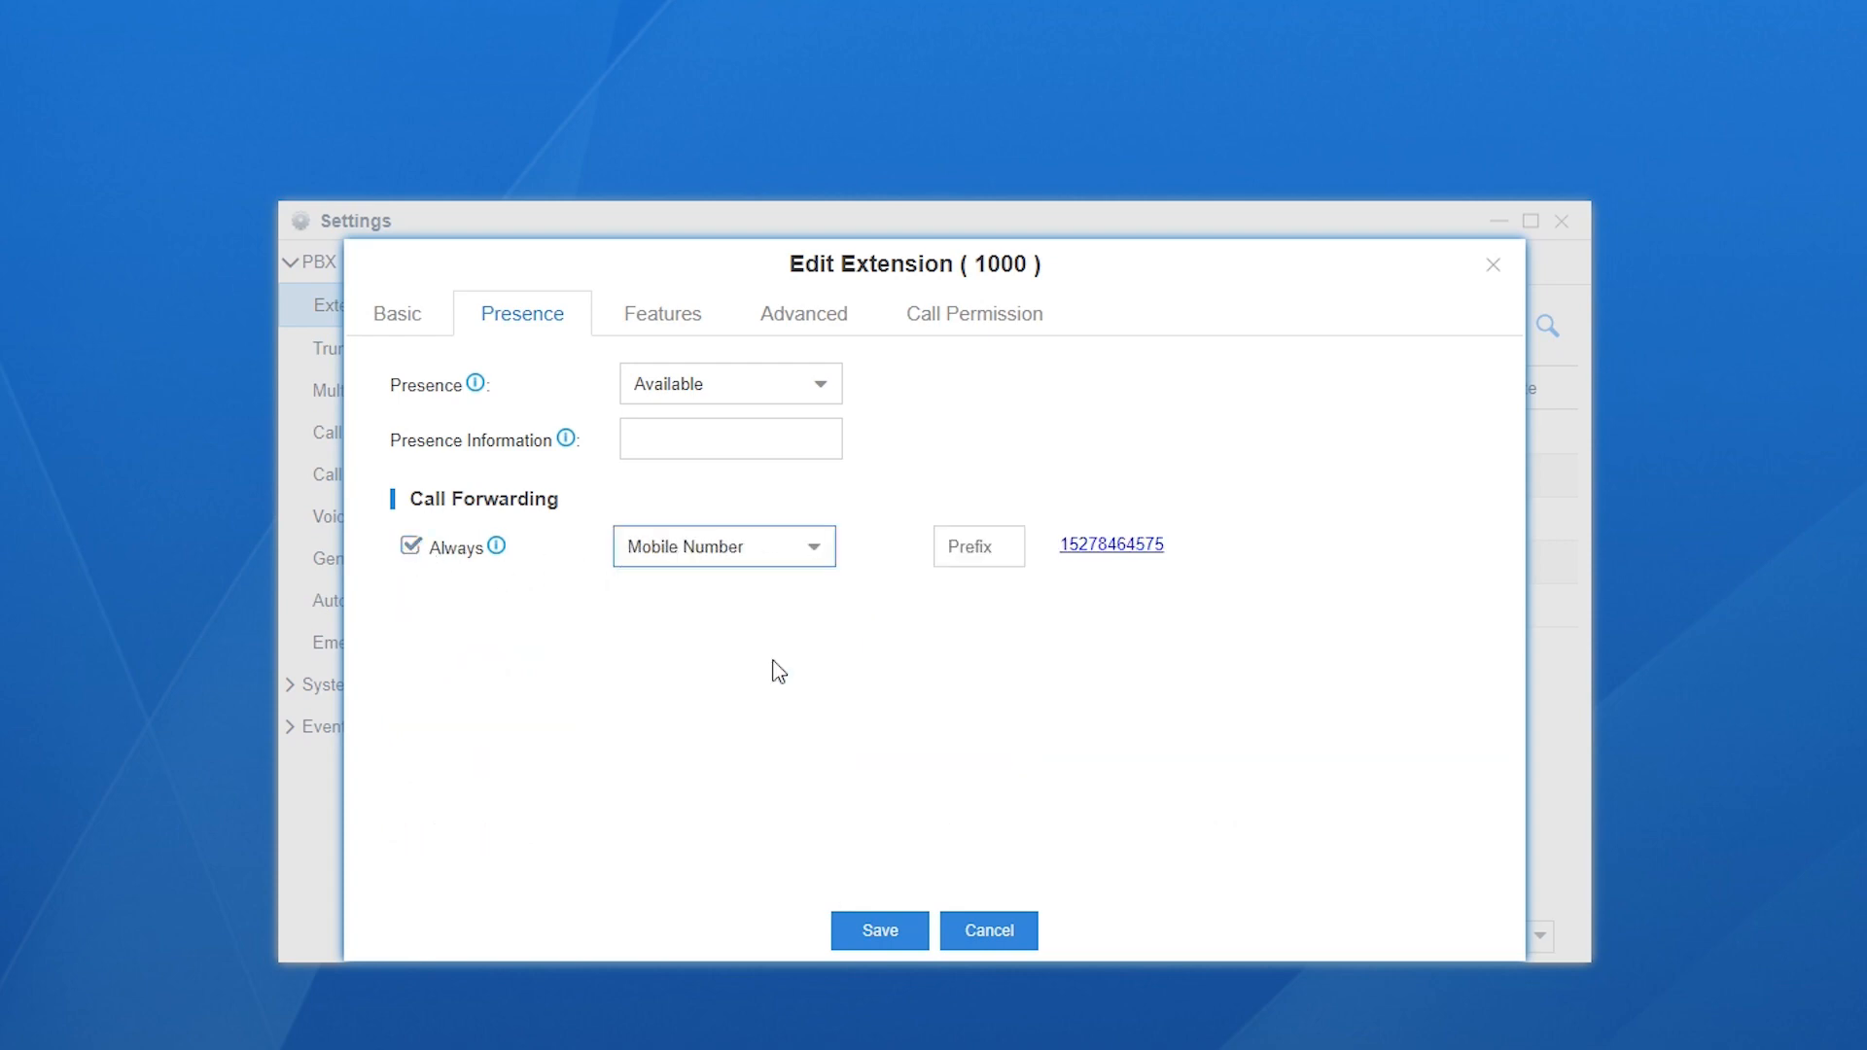
mouse_move(1107, 582)
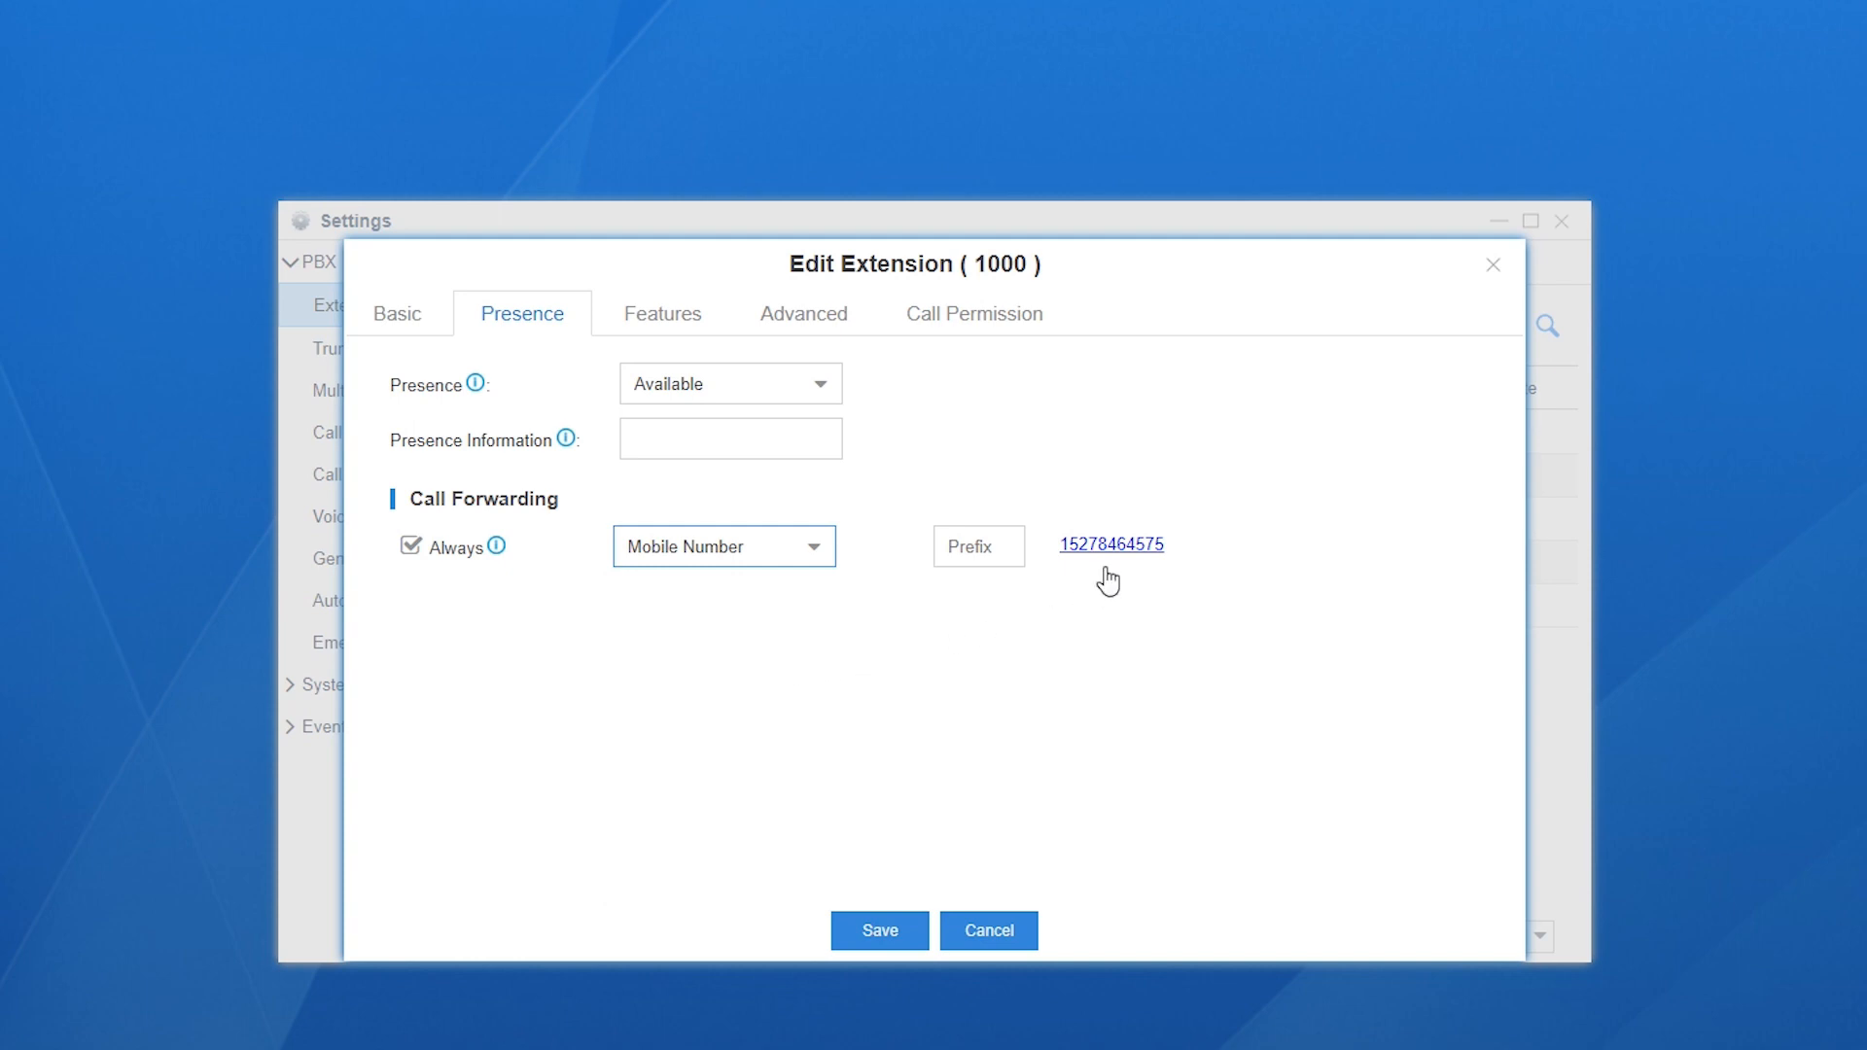
left_click(398, 313)
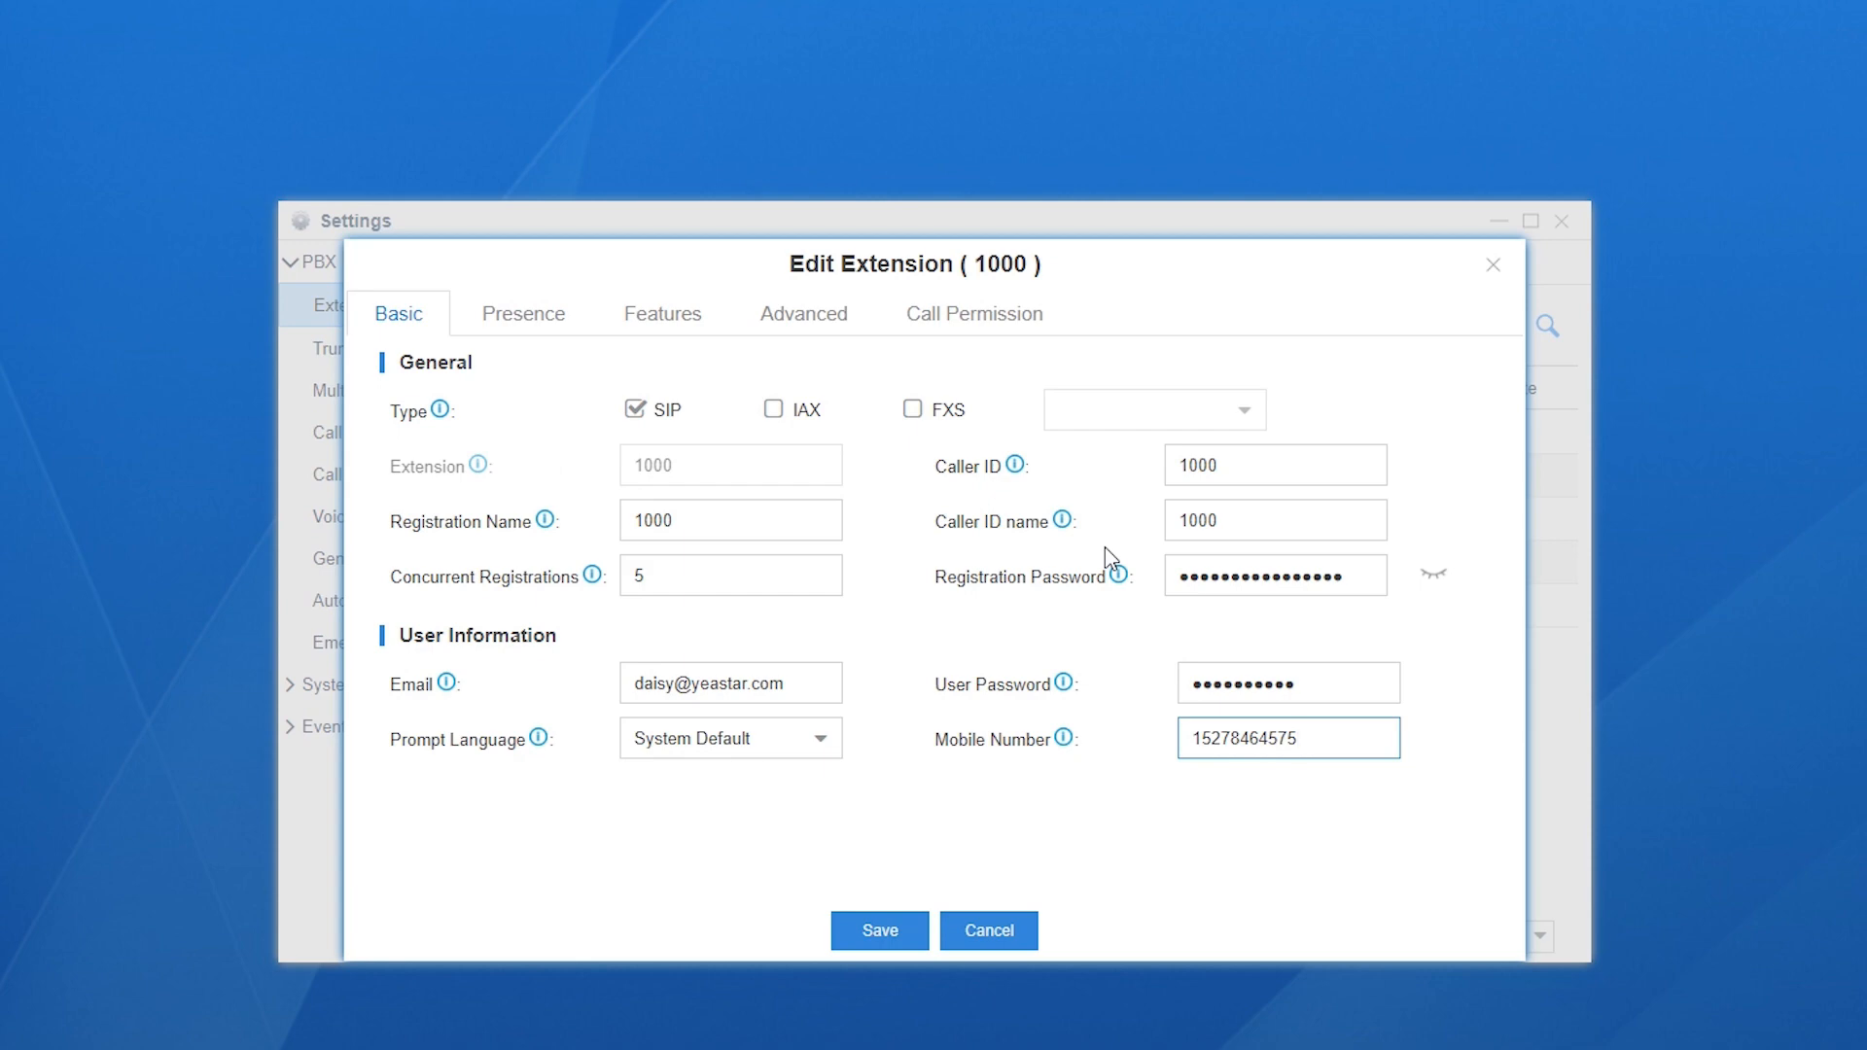
left_click(1286, 737)
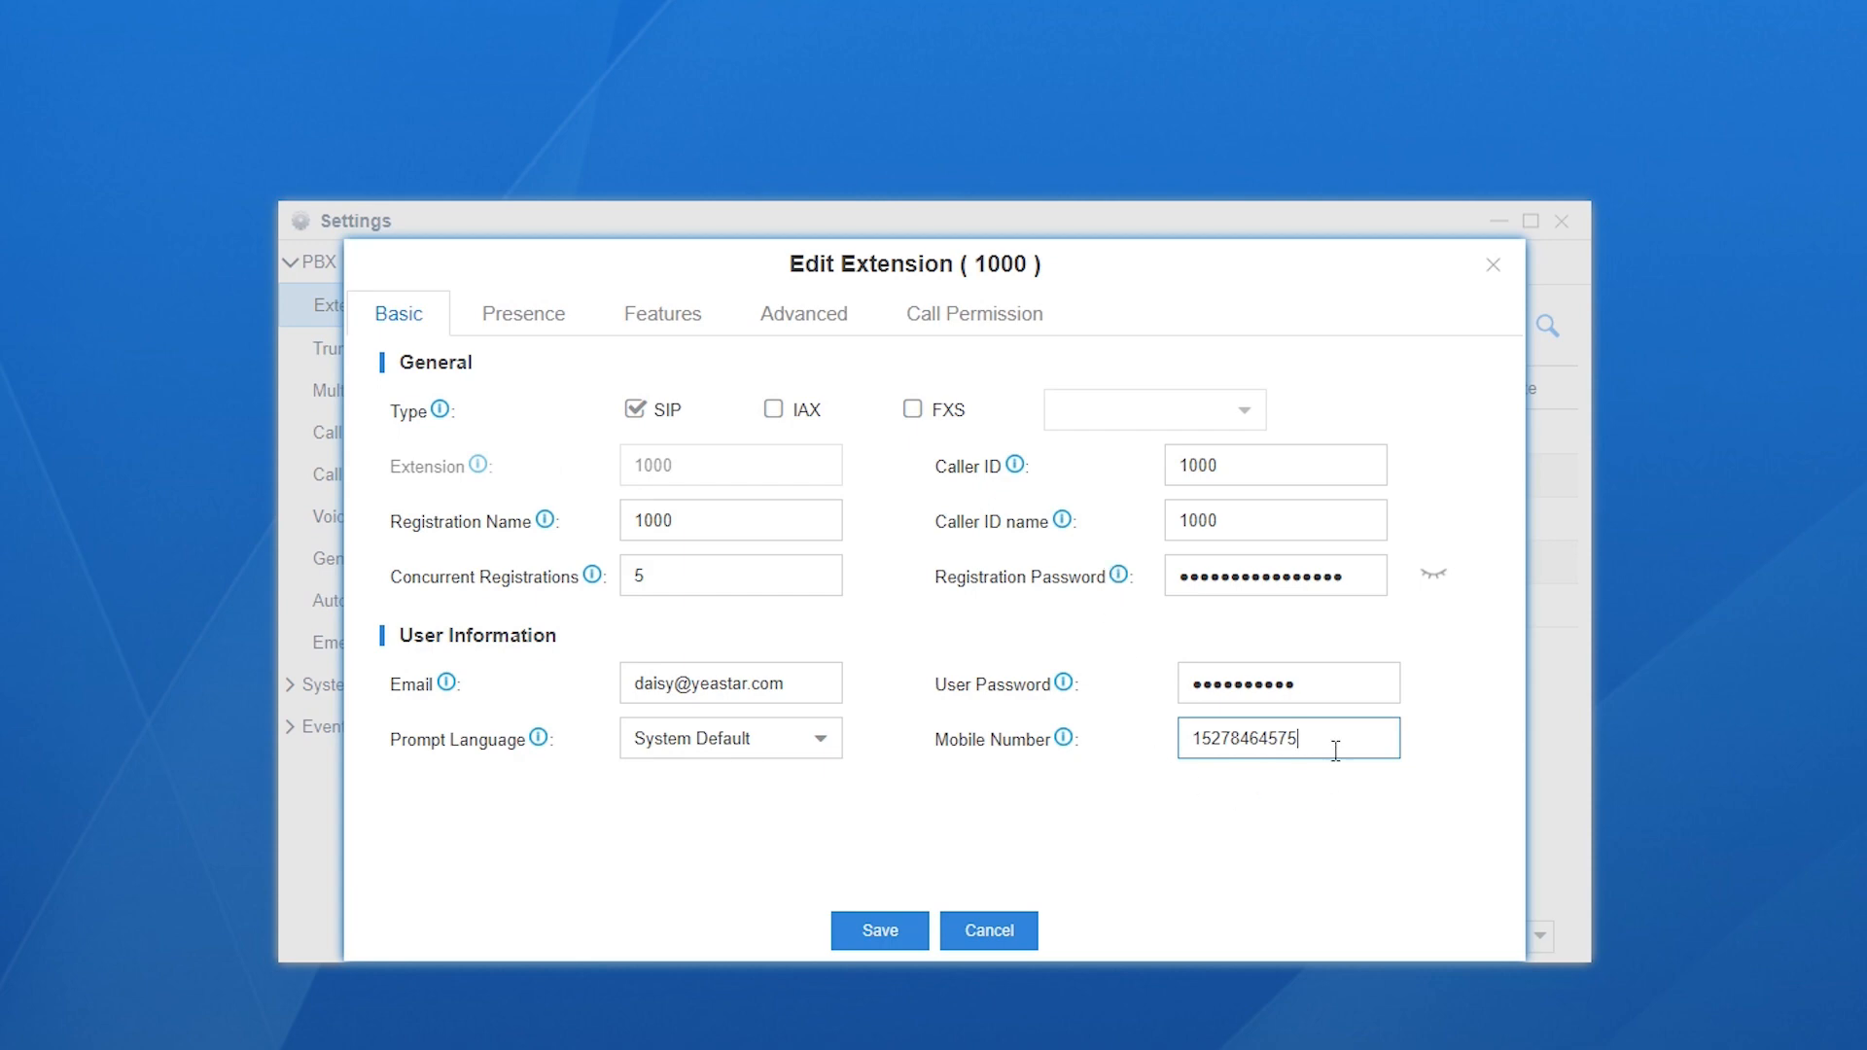
left_click(521, 313)
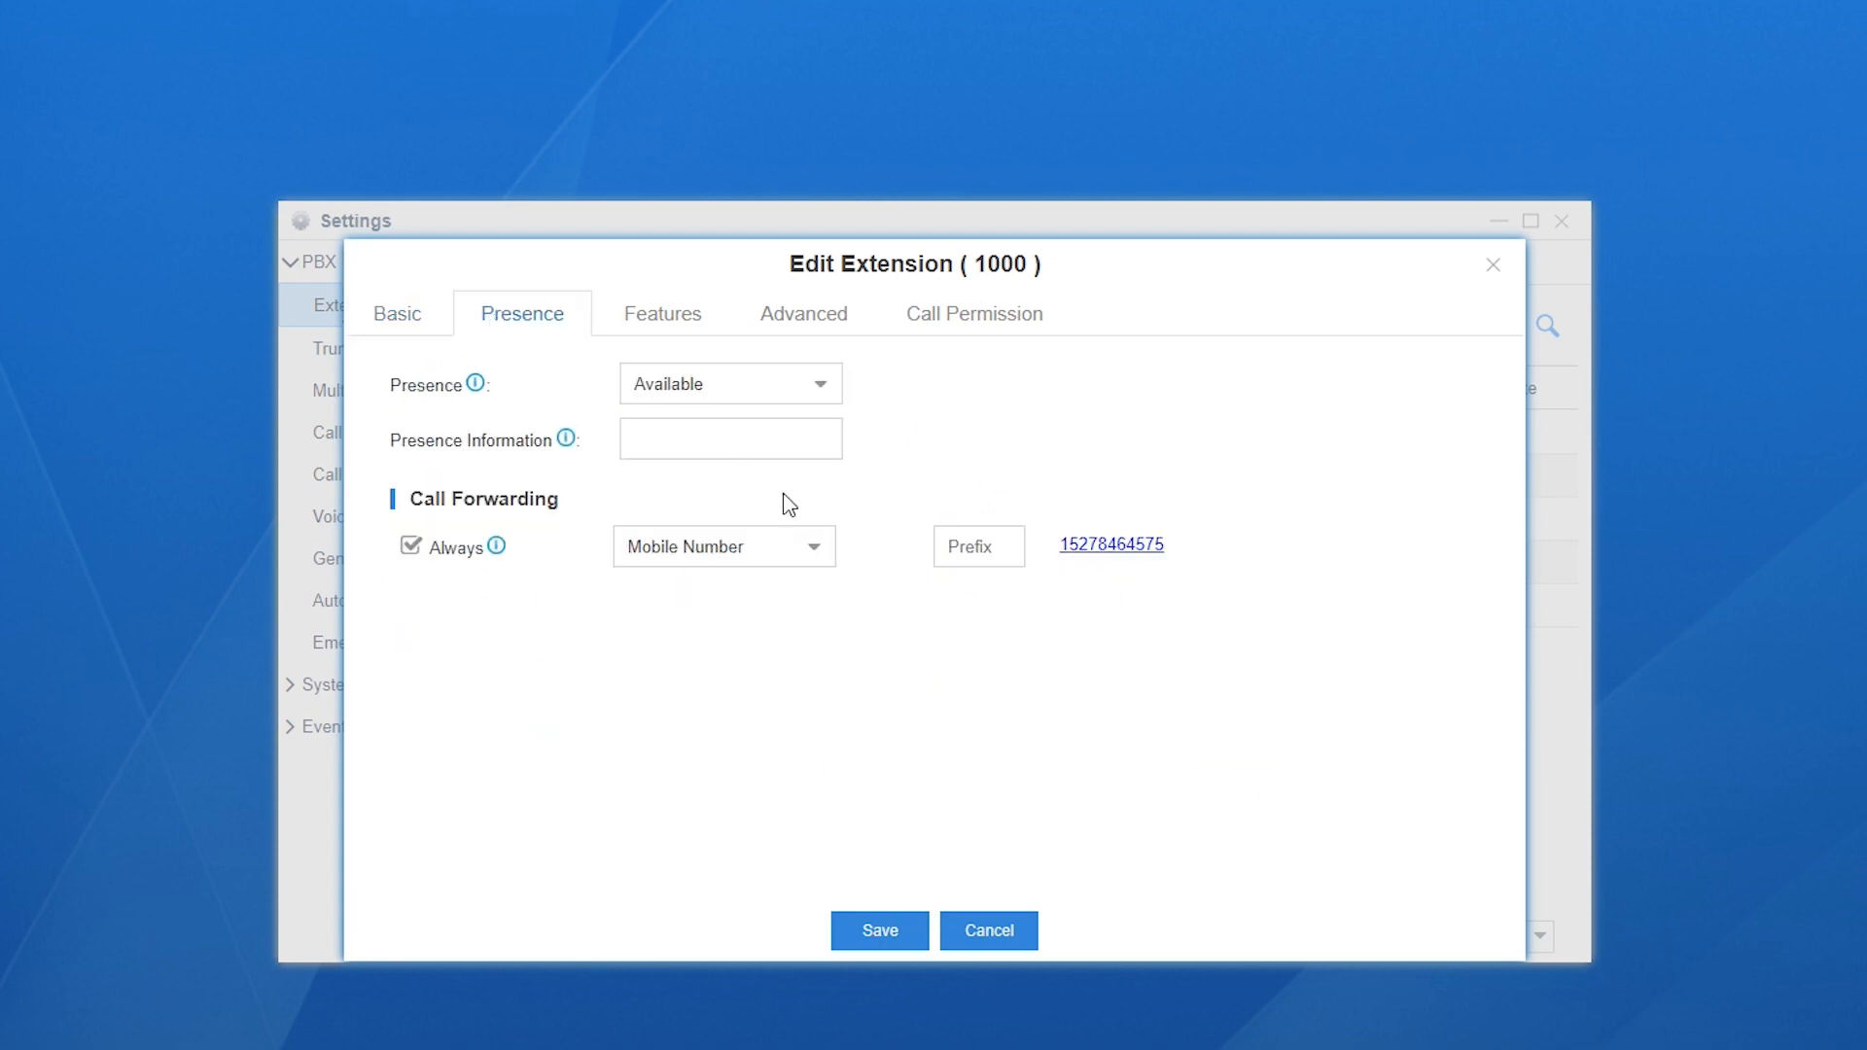
Step: Save extension 1000's Always-forward-to-mobile setting and apply it system-wide
left_click(979, 547)
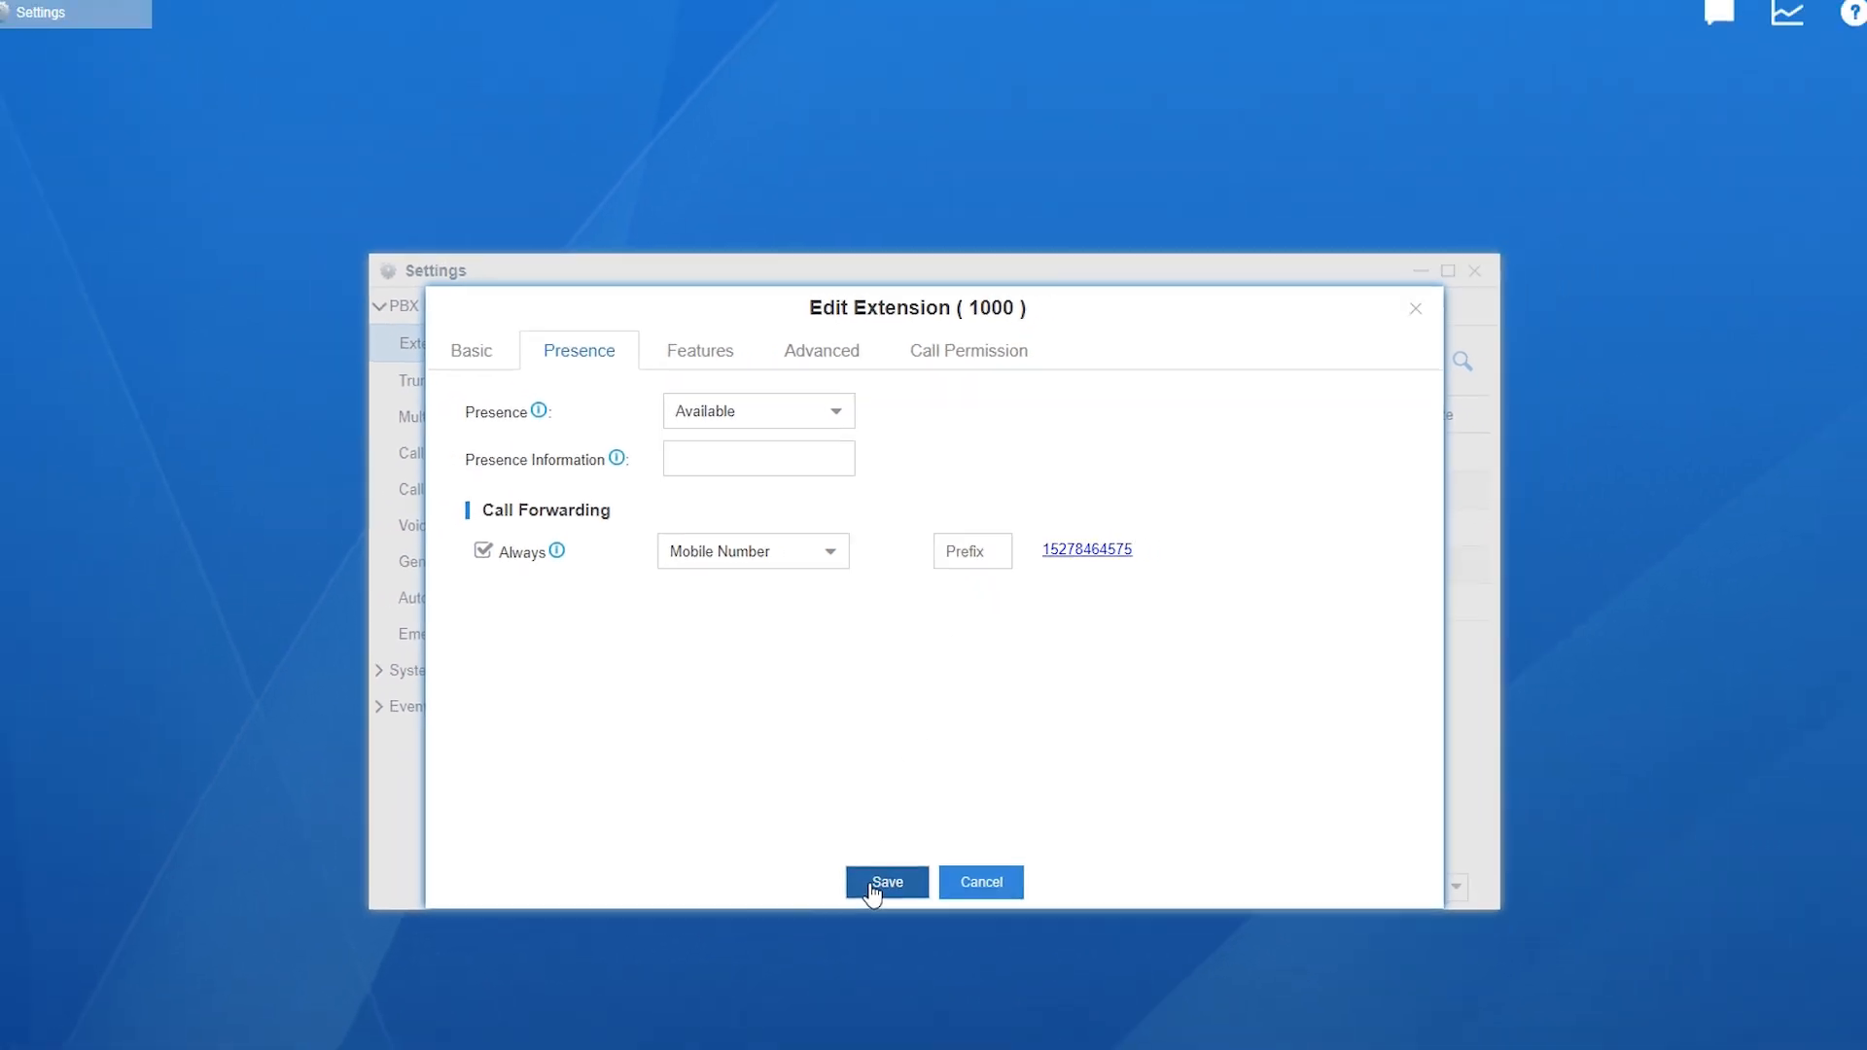
left_click(886, 882)
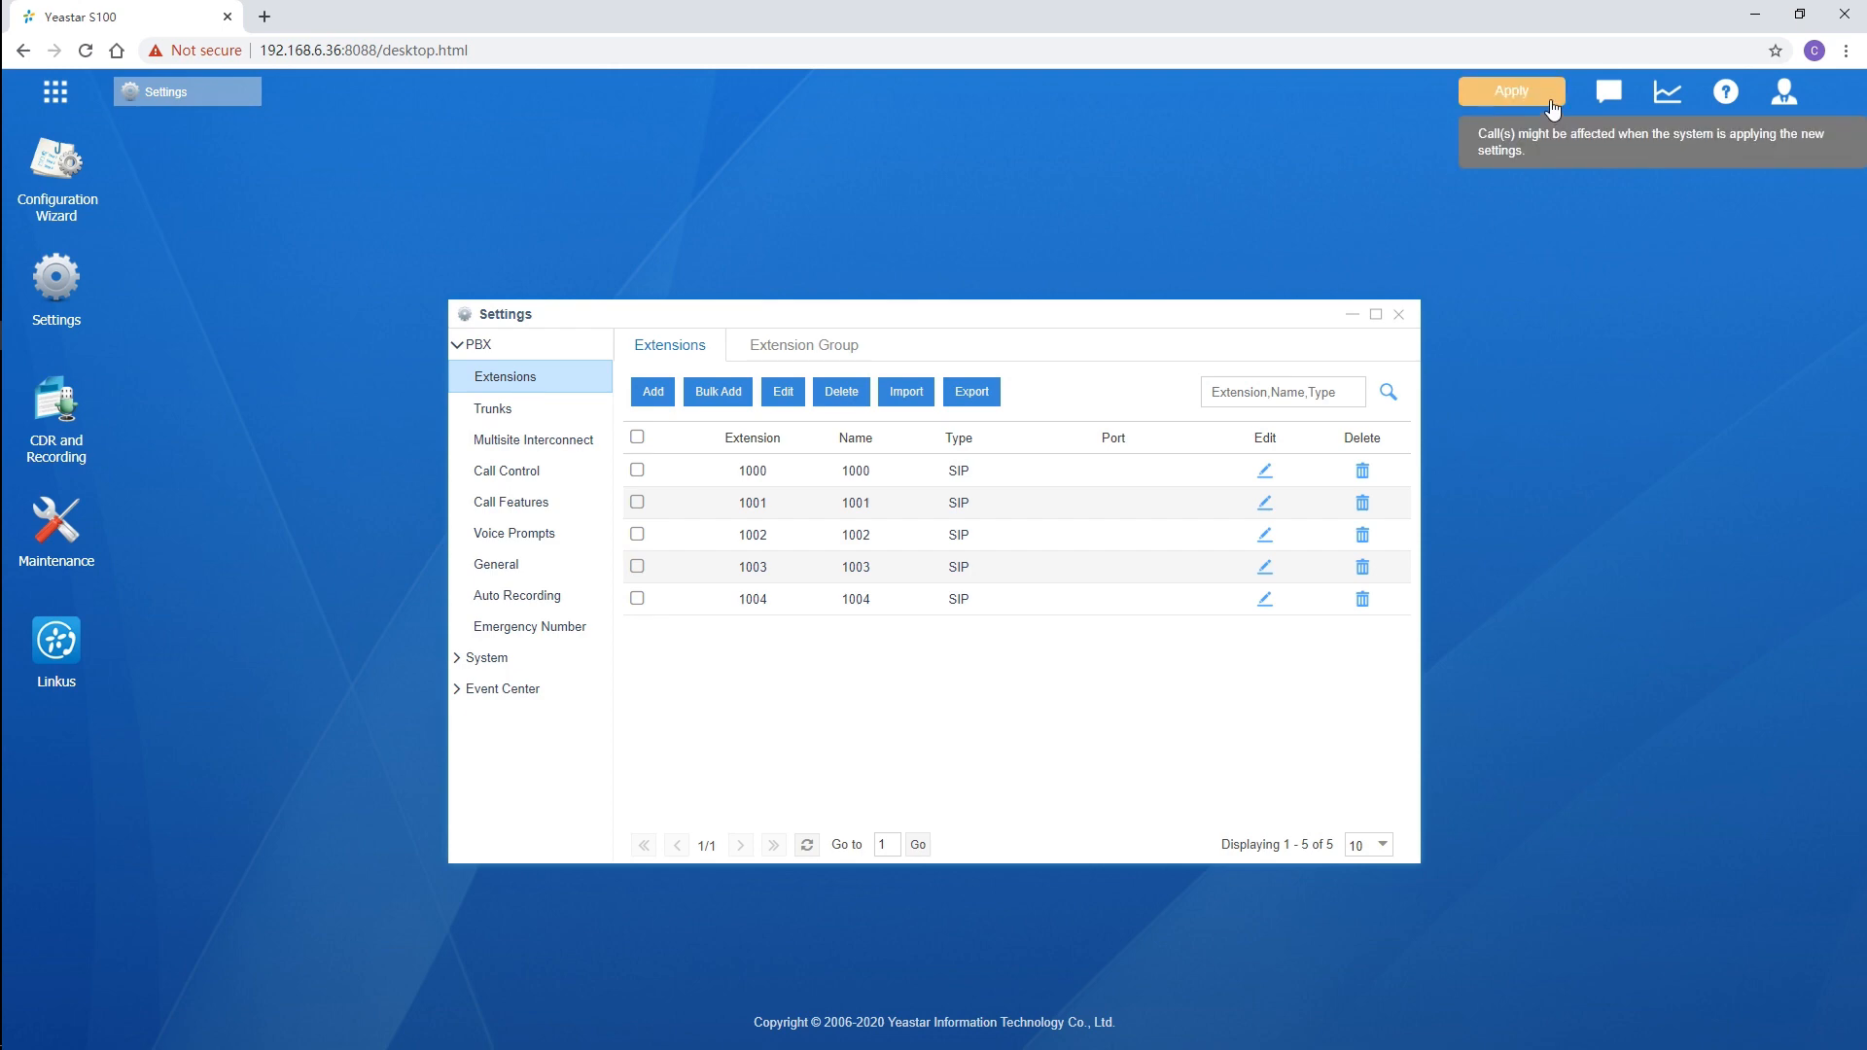
left_click(1510, 90)
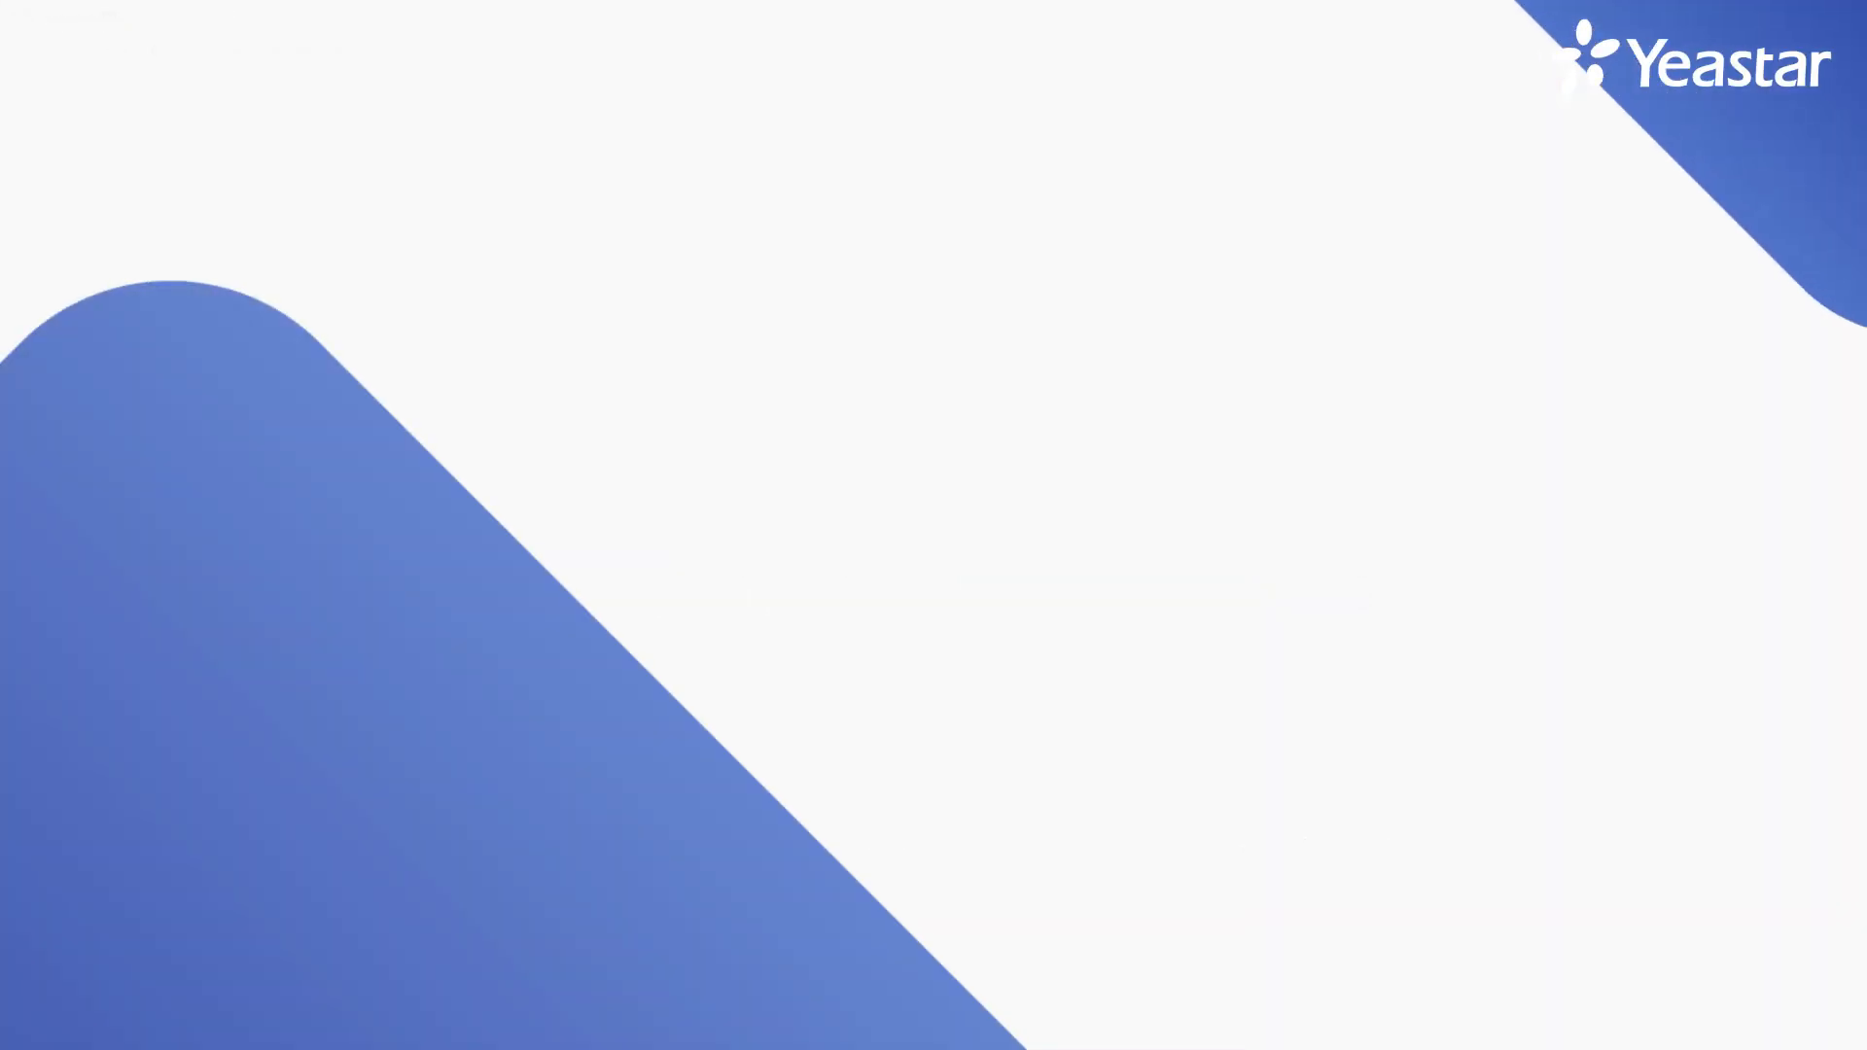